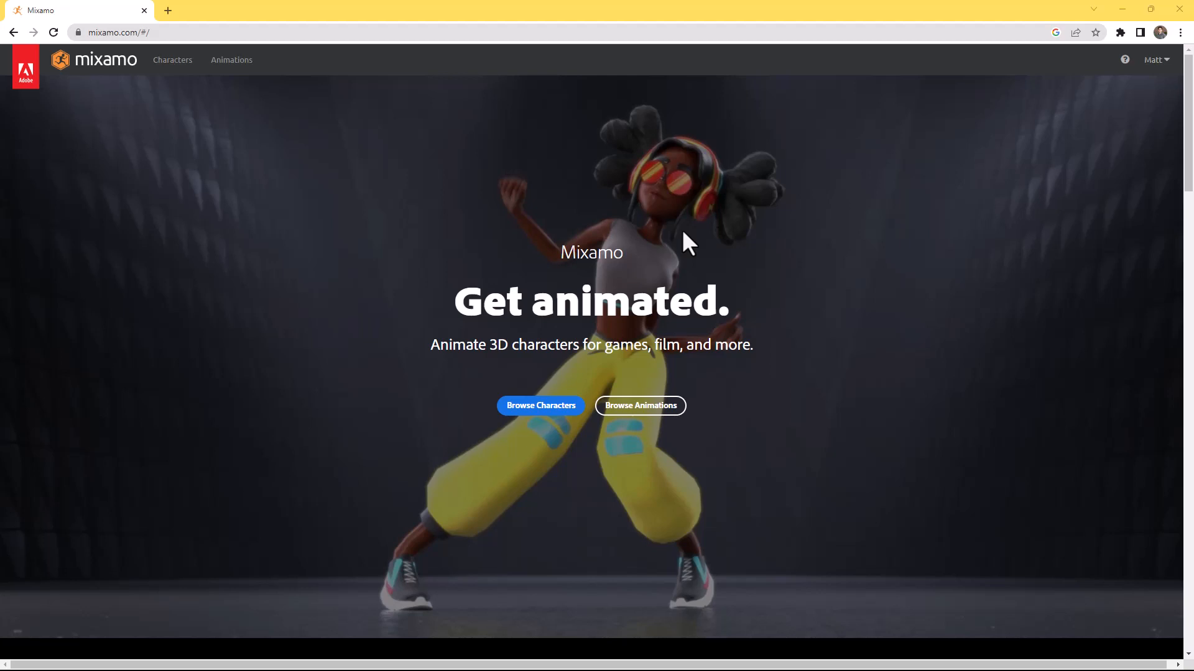
{"action": "mouse_move", "coordinate": [677, 242]}
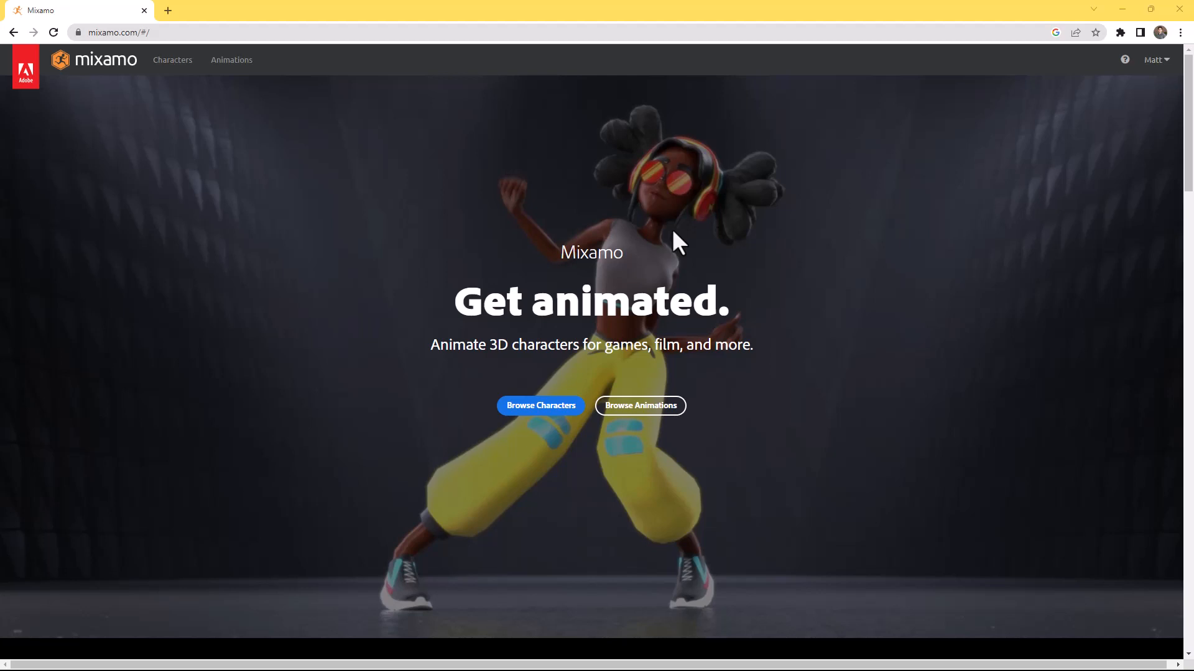
{"action": "mouse_move", "coordinate": [685, 427]}
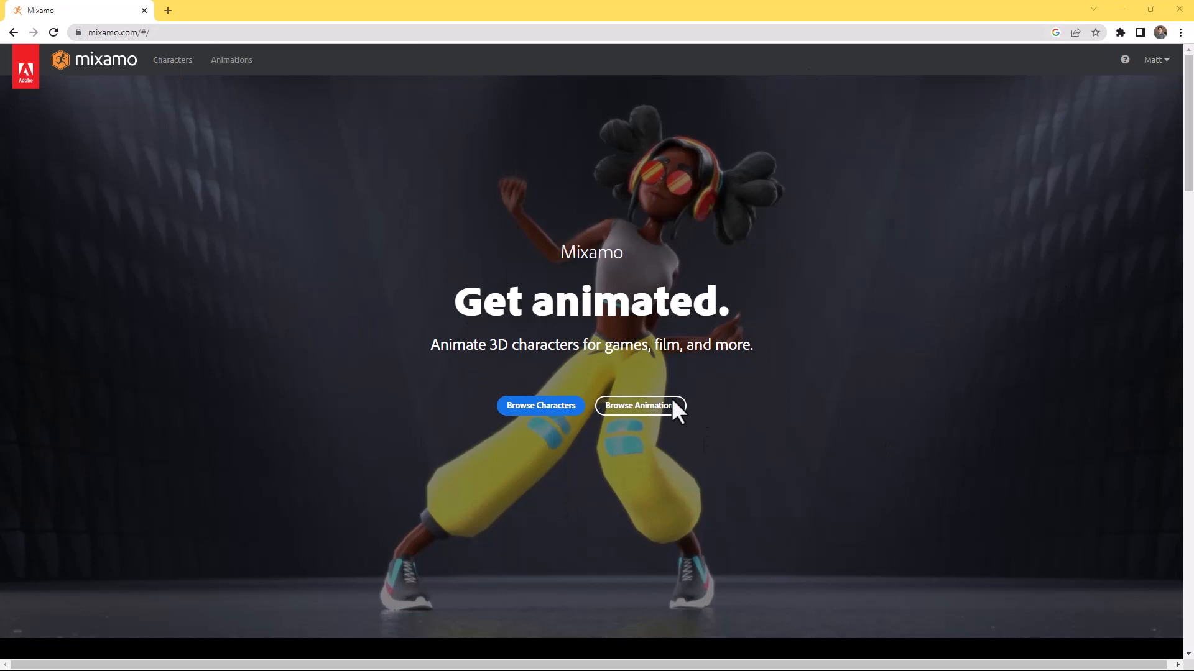
{"action": "mouse_move", "coordinate": [828, 443]}
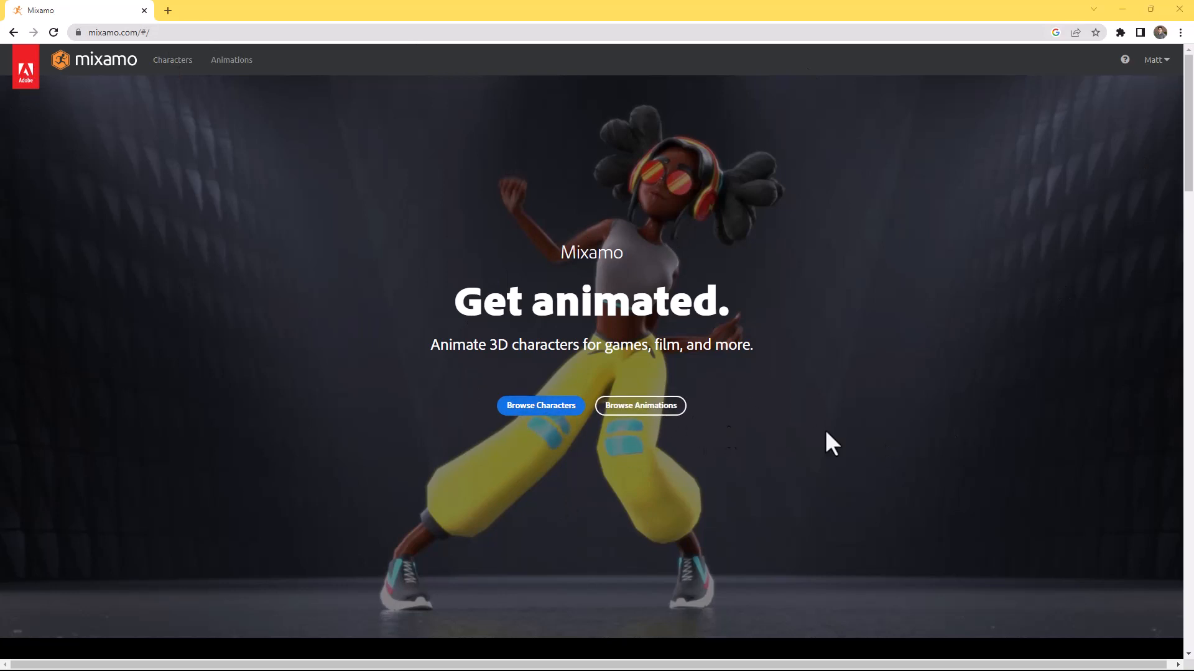
{"action": "mouse_move", "coordinate": [52, 136]}
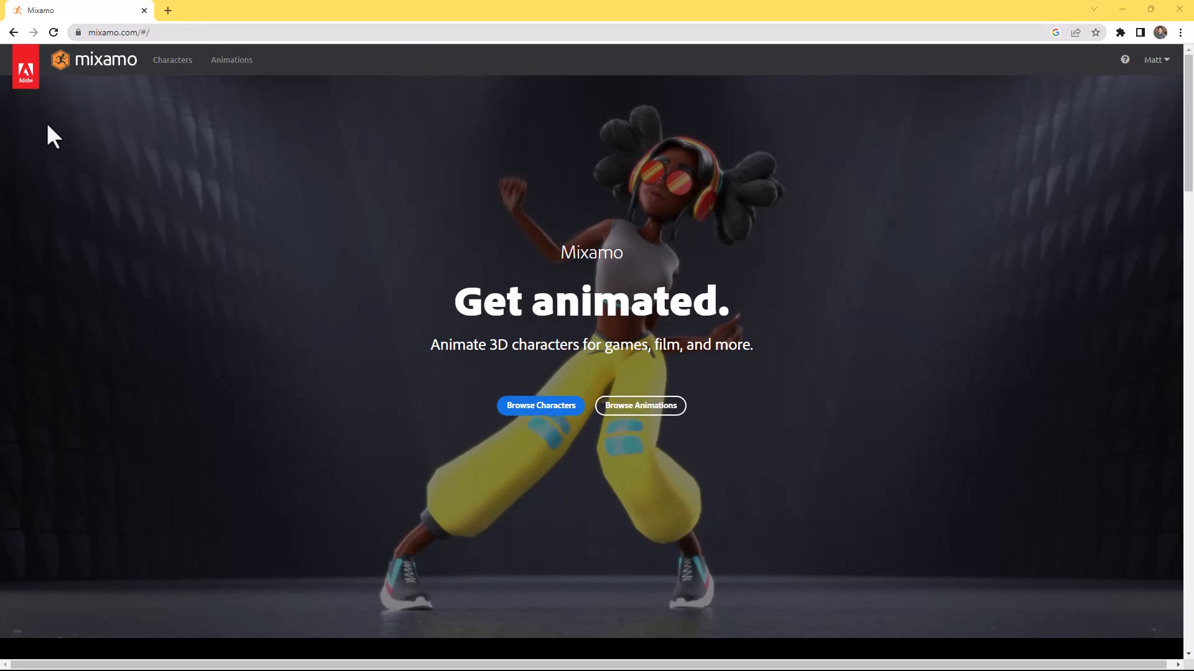
{"action": "mouse_move", "coordinate": [552, 432]}
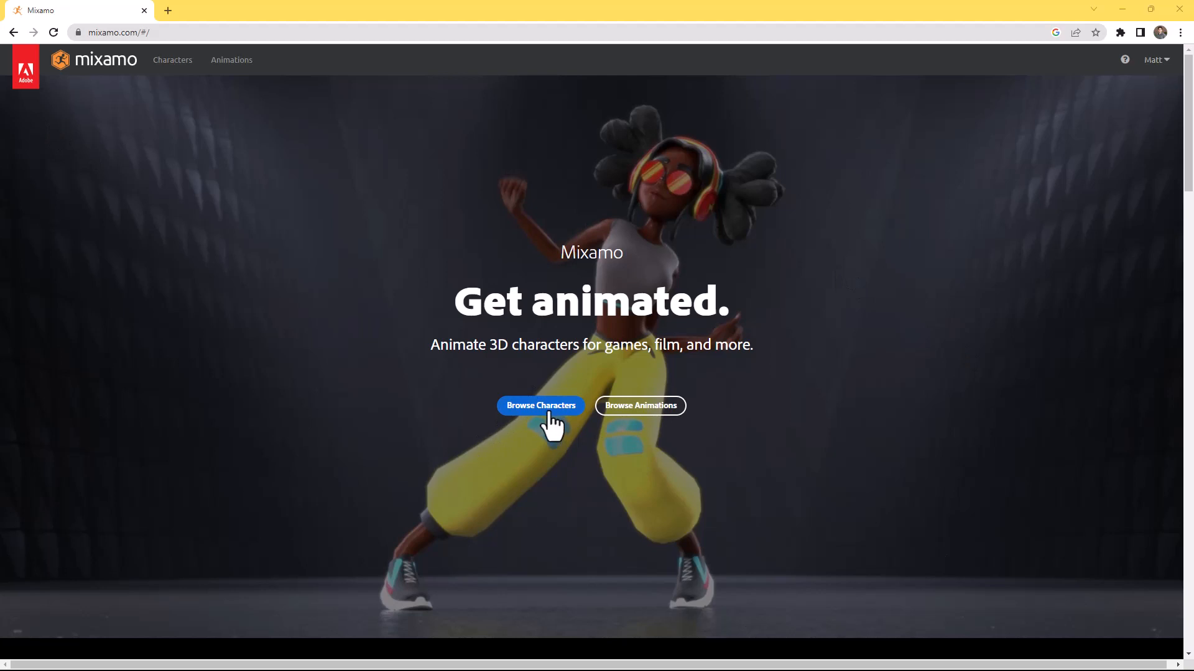
Browse the Mixamo animation library and preview the Defeated animation on the X Bot
{"action": "left_click", "coordinate": [539, 406]}
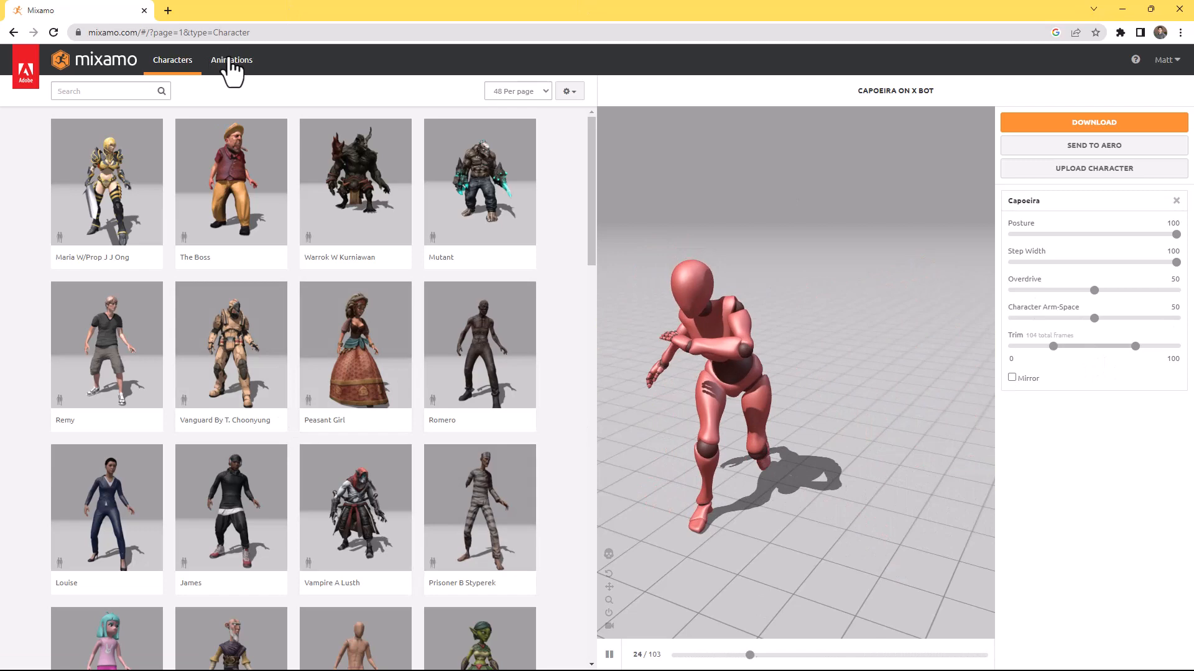
{"action": "left_click", "coordinate": [231, 60]}
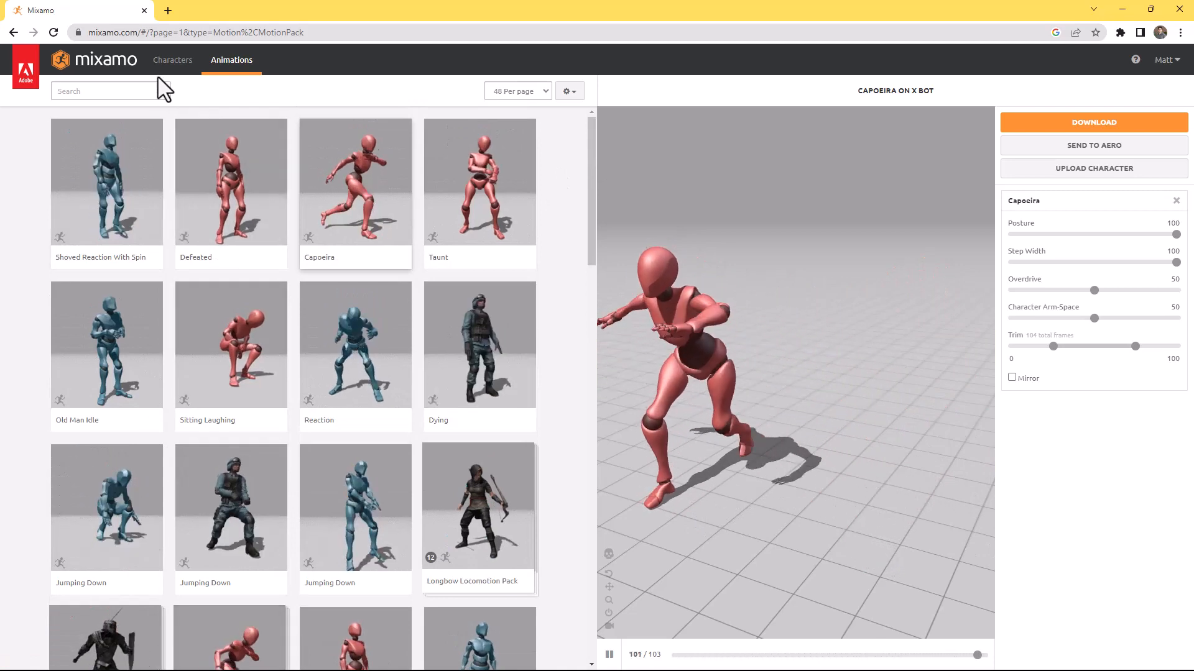
{"action": "left_click", "coordinate": [570, 90]}
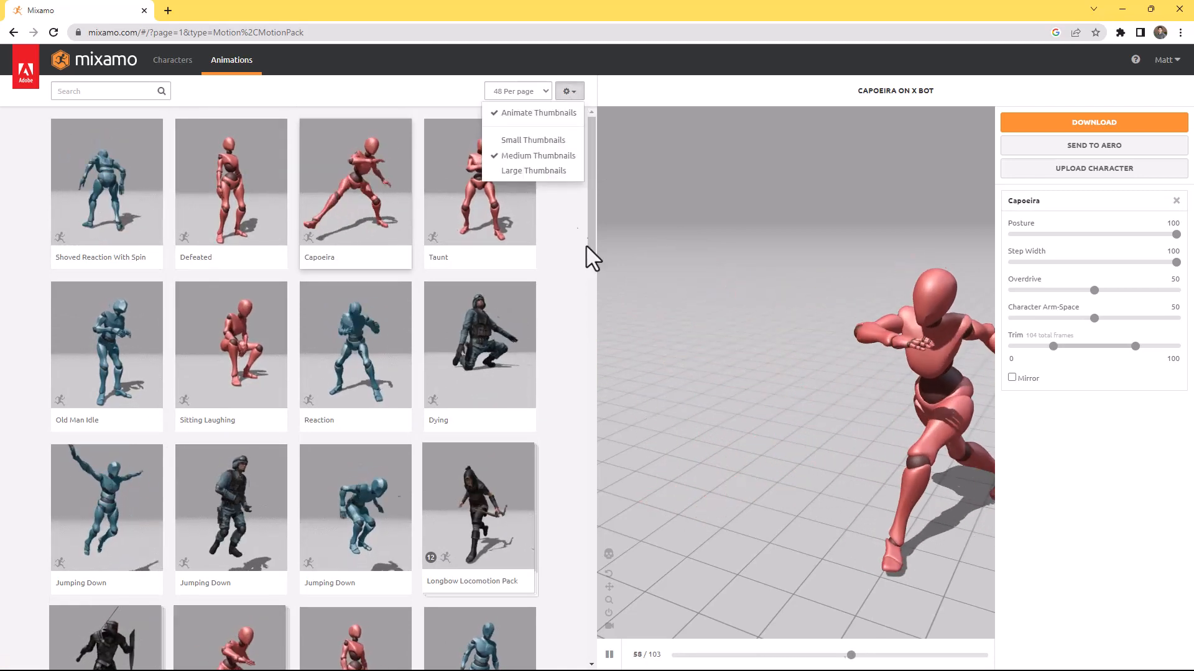
{"action": "left_click", "coordinate": [244, 192]}
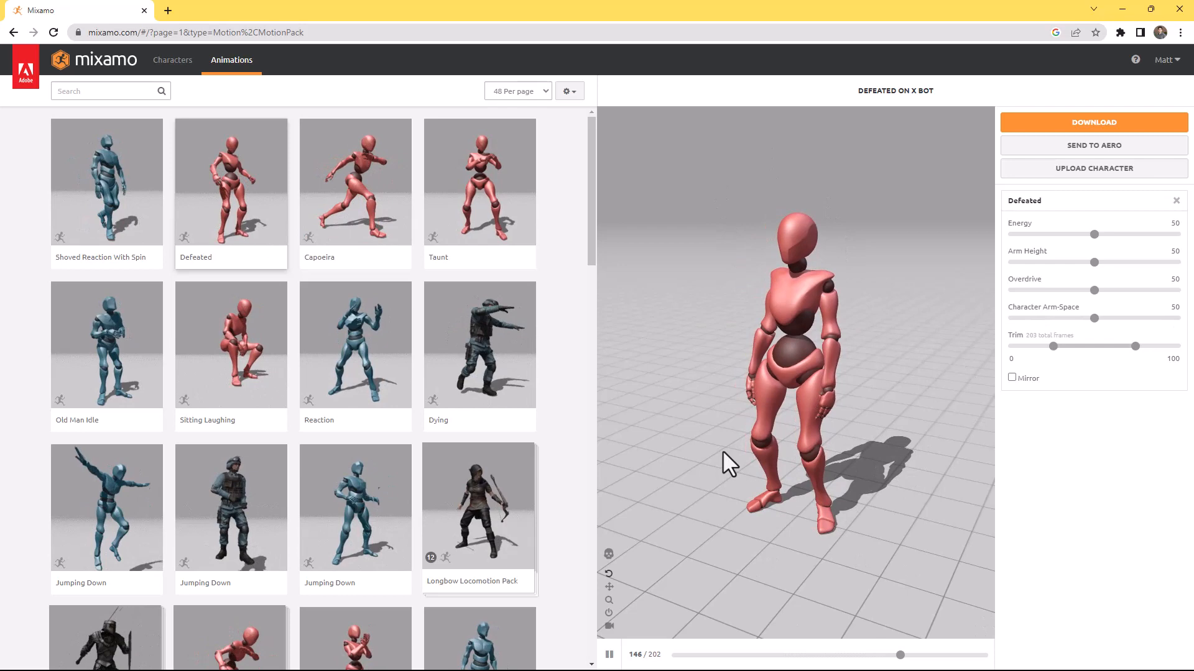
{"action": "mouse_move", "coordinate": [609, 554]}
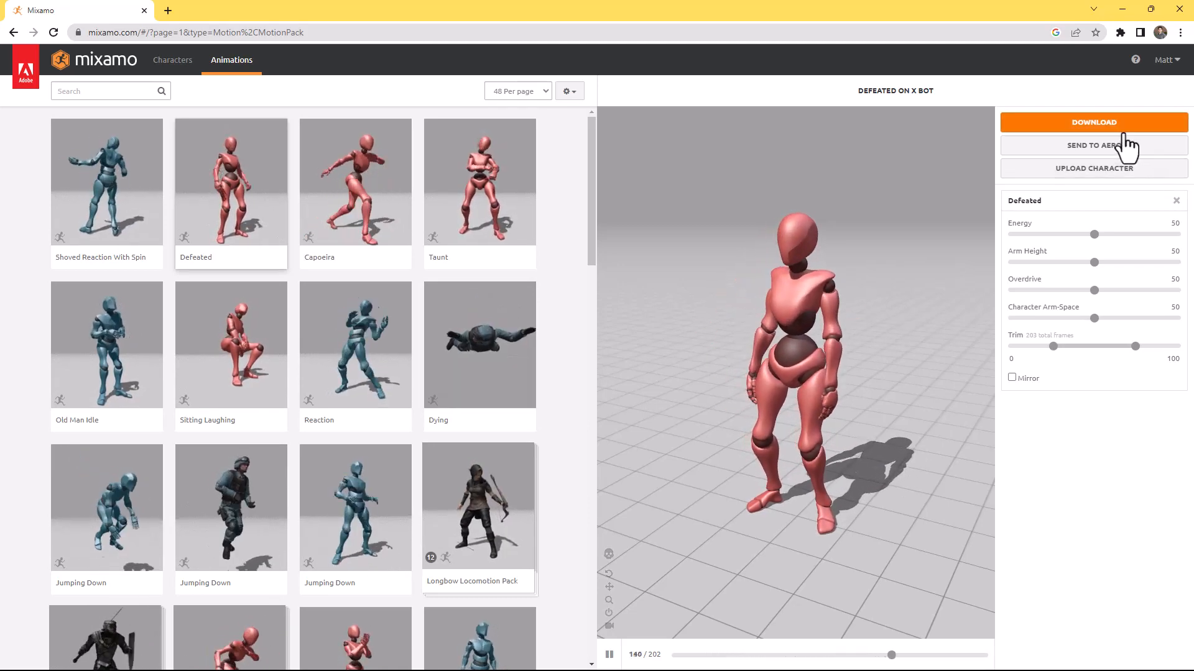
Download Defeated as FBX with skin at 24 frames per second
{"action": "left_click", "coordinate": [1094, 121]}
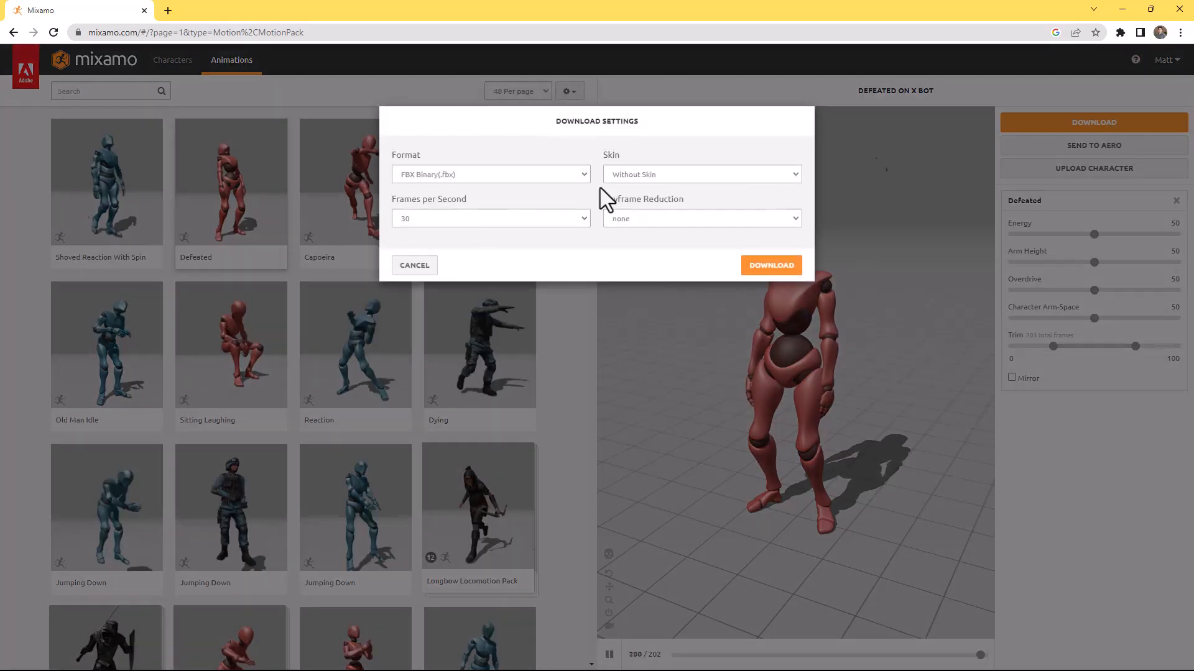
{"action": "left_click", "coordinate": [701, 174]}
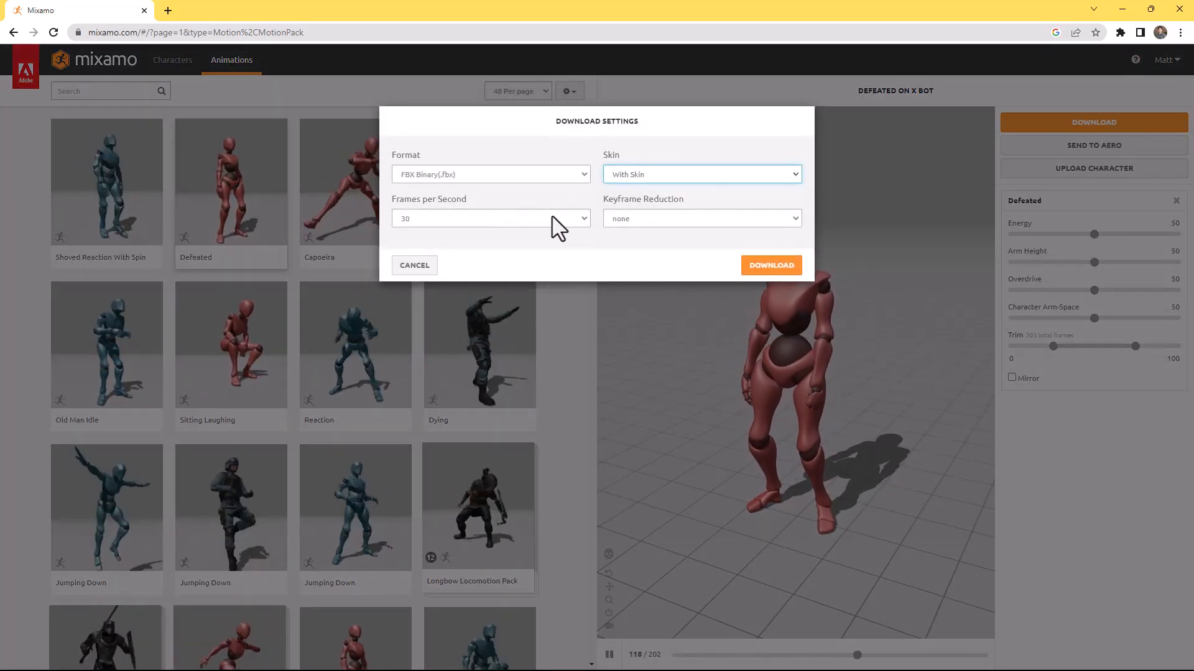
{"action": "left_click", "coordinate": [490, 217]}
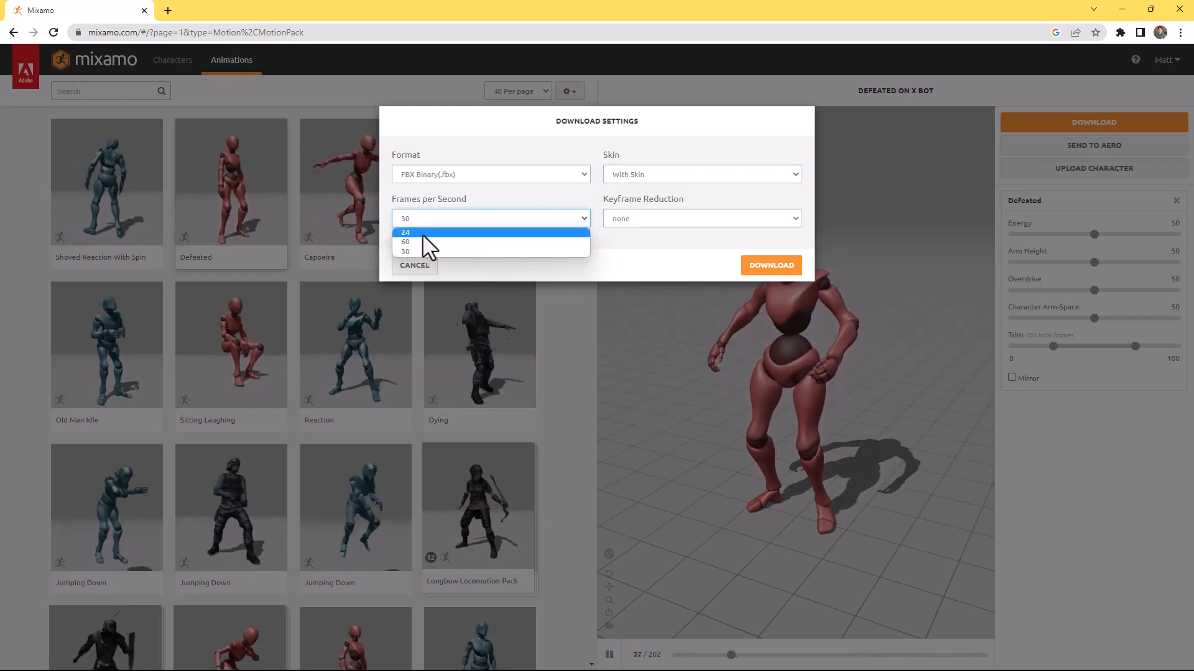
{"action": "left_click", "coordinate": [406, 232]}
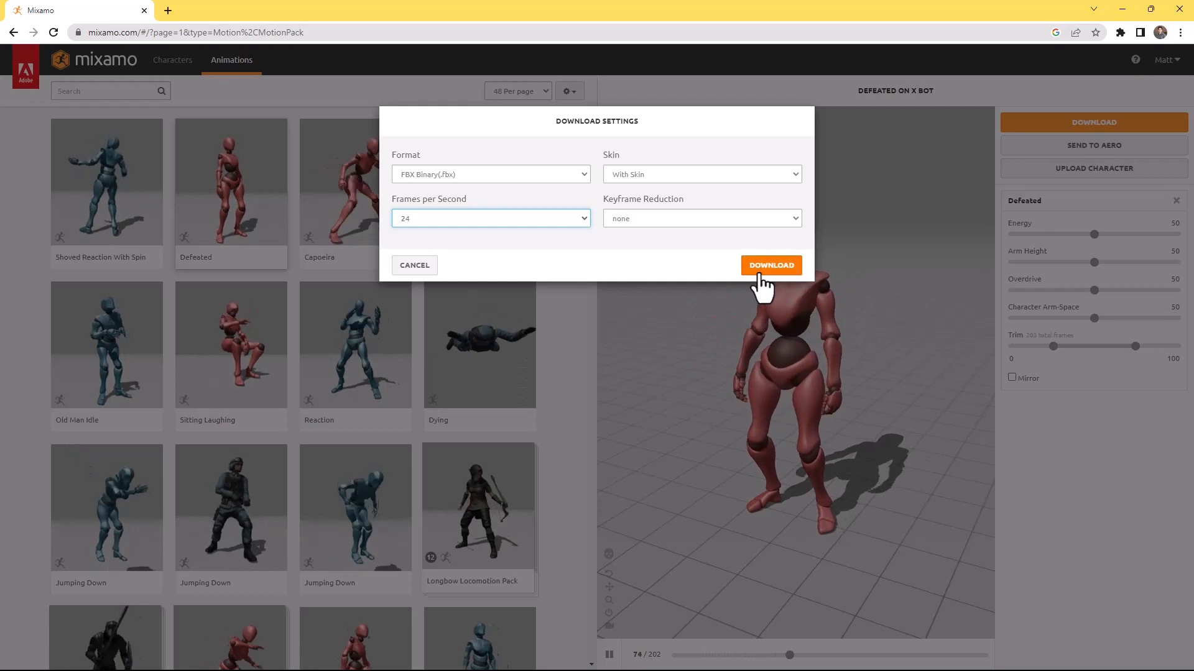
{"action": "left_click", "coordinate": [771, 265]}
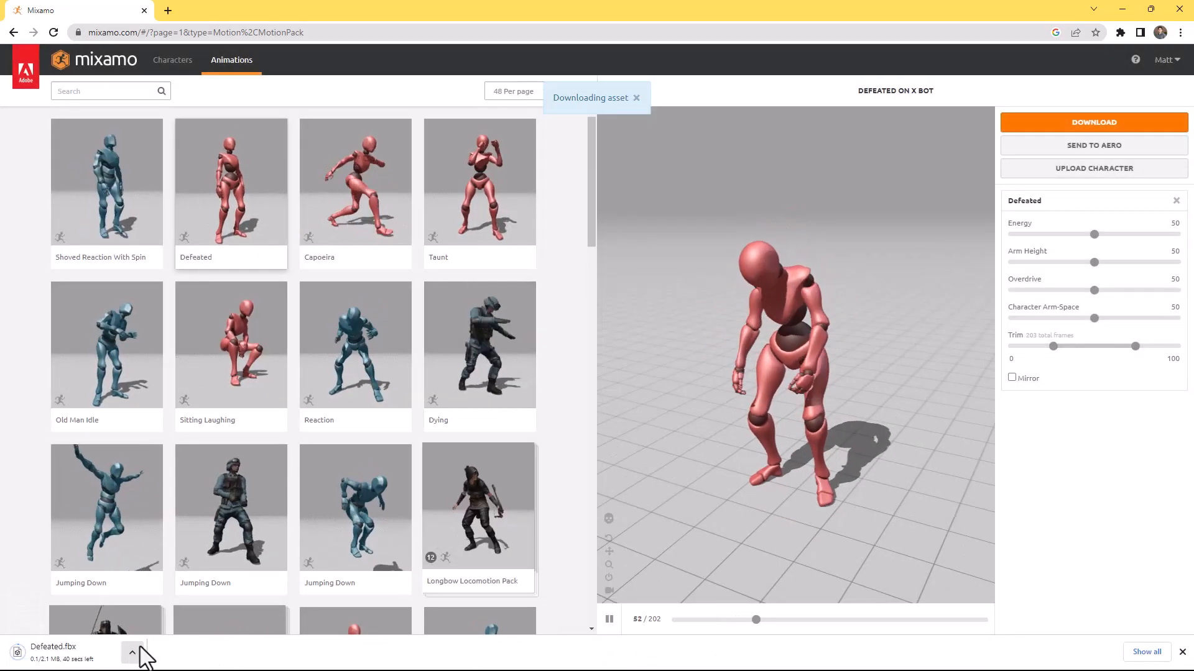
{"action": "left_click", "coordinate": [132, 651]}
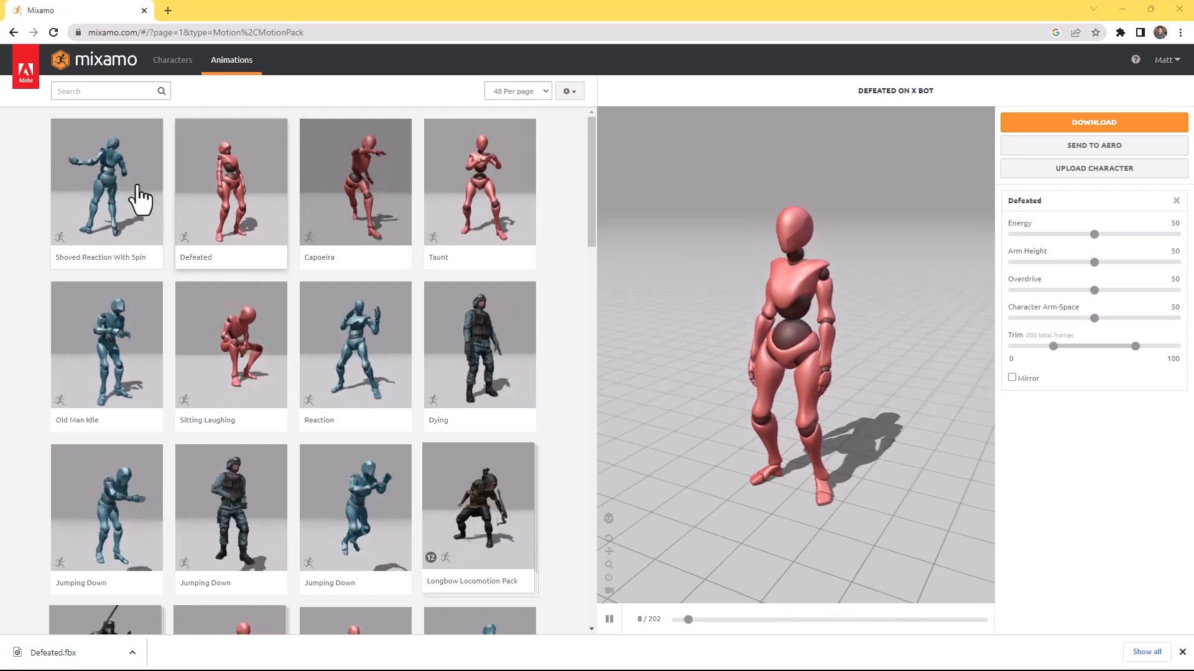
Download Sitting Laughing as FBX without skin at 24 fps
{"action": "left_click", "coordinate": [231, 344]}
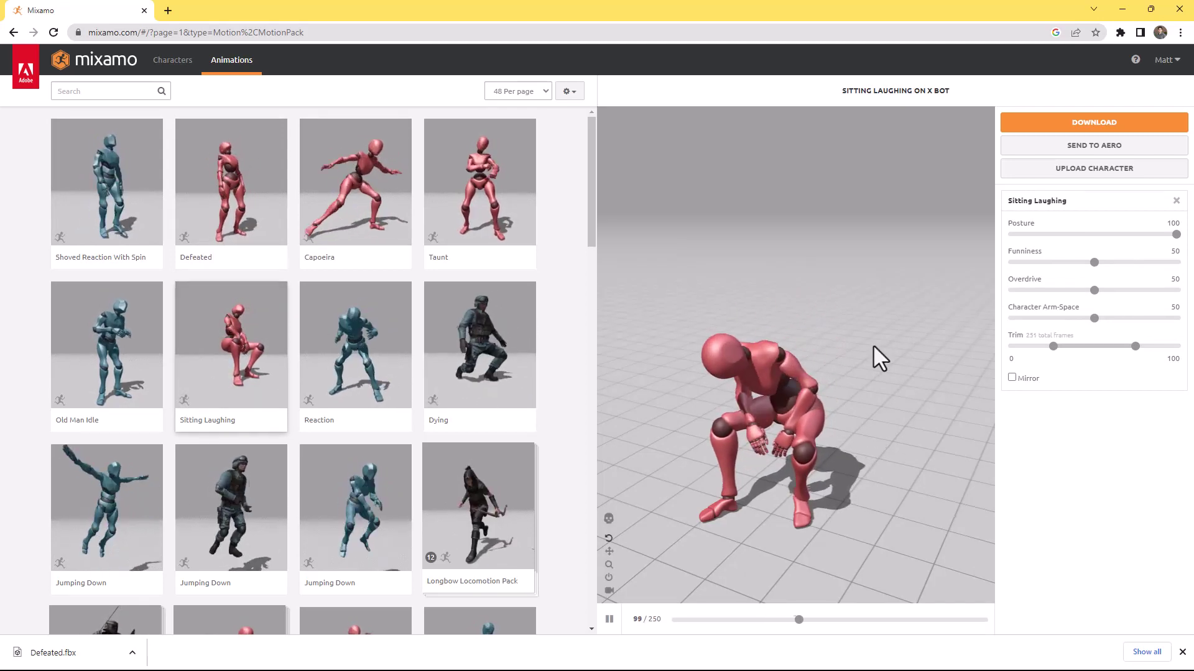
{"action": "left_click", "coordinate": [1094, 122]}
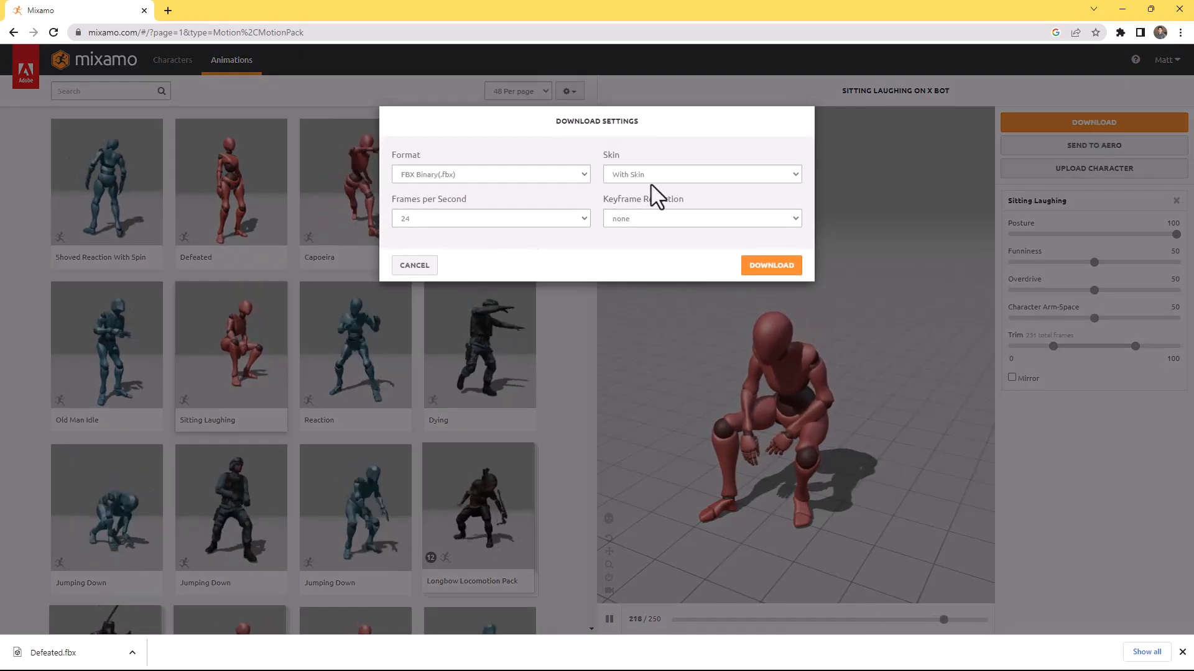
{"action": "left_click", "coordinate": [701, 174]}
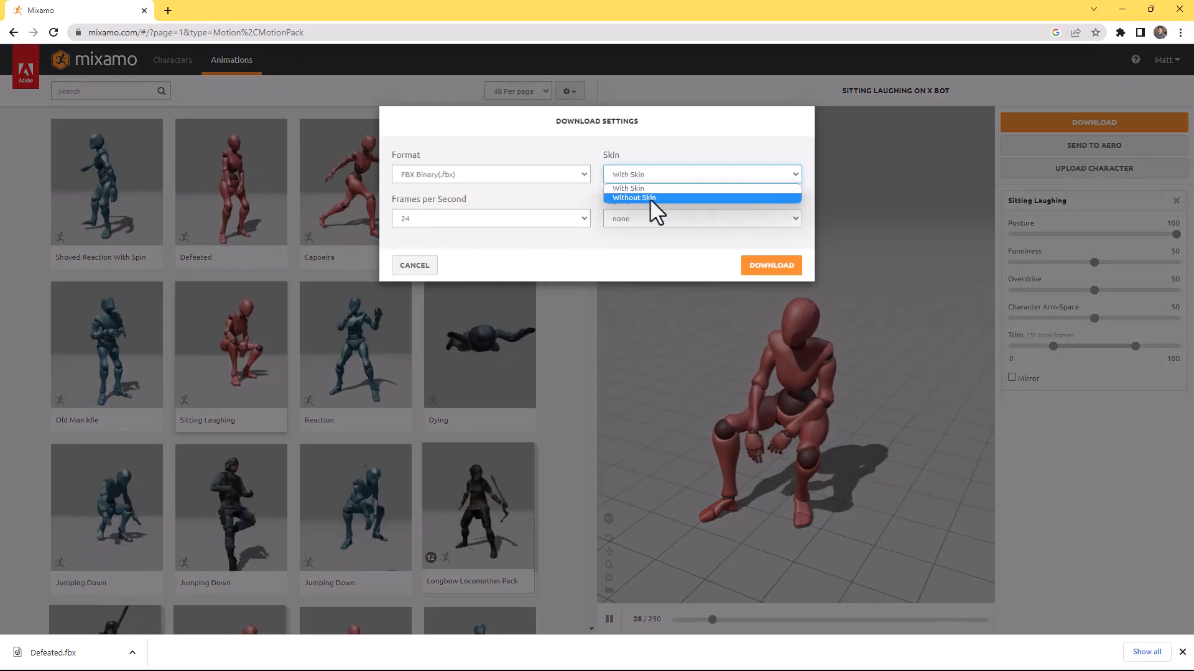
{"action": "left_click", "coordinate": [633, 196]}
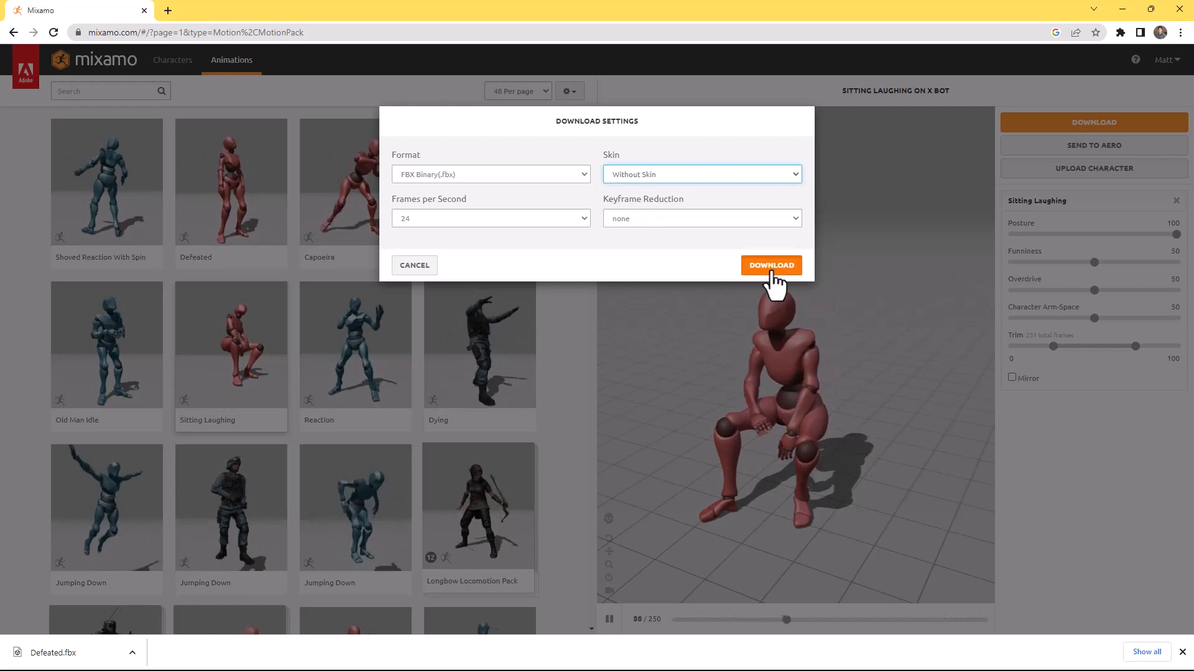
{"action": "left_click", "coordinate": [771, 265]}
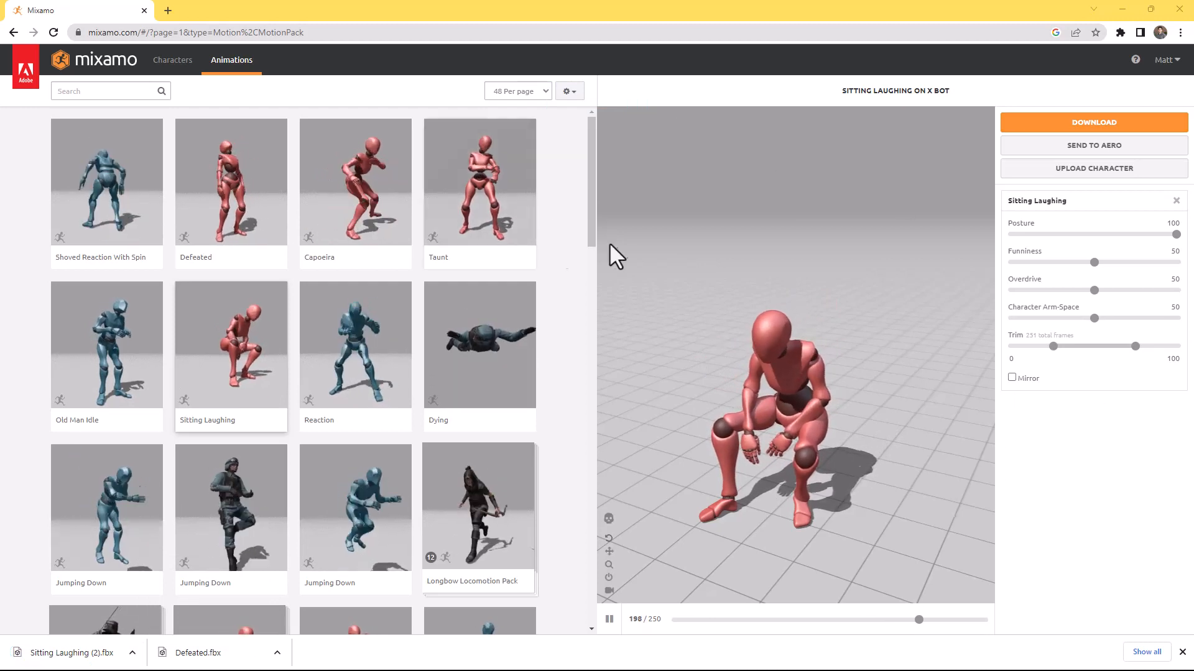
Download Taunt as FBX without skin at 24 fps
{"action": "left_click", "coordinate": [480, 182]}
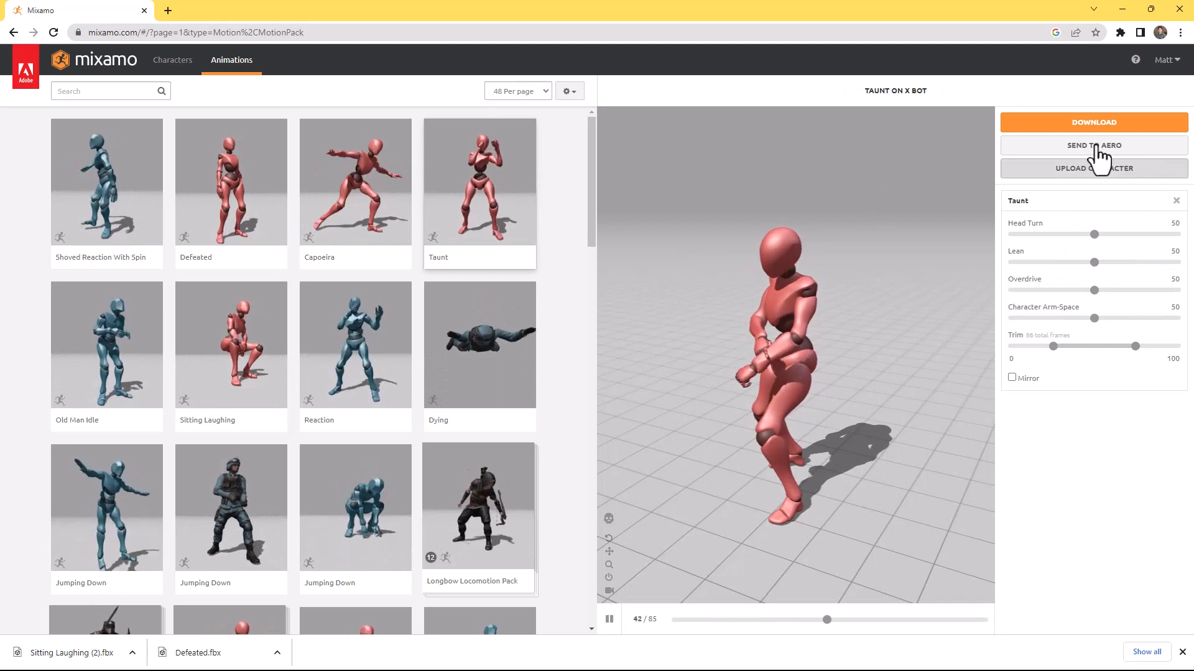
{"action": "left_click", "coordinate": [1094, 122]}
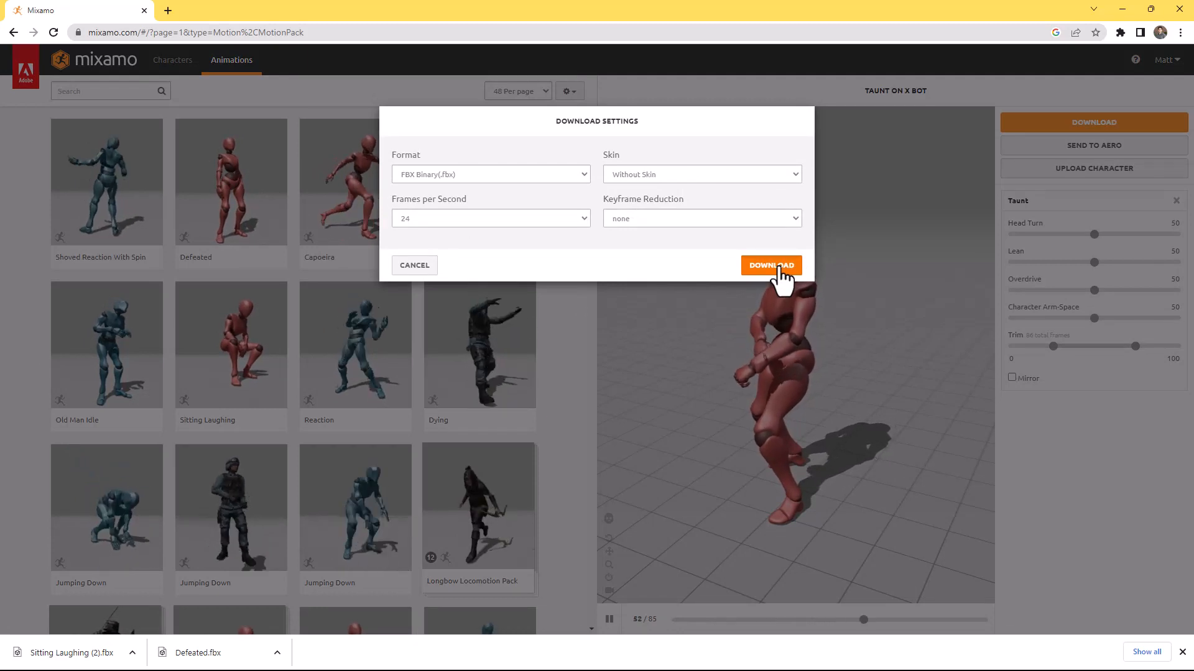
{"action": "left_click", "coordinate": [771, 265]}
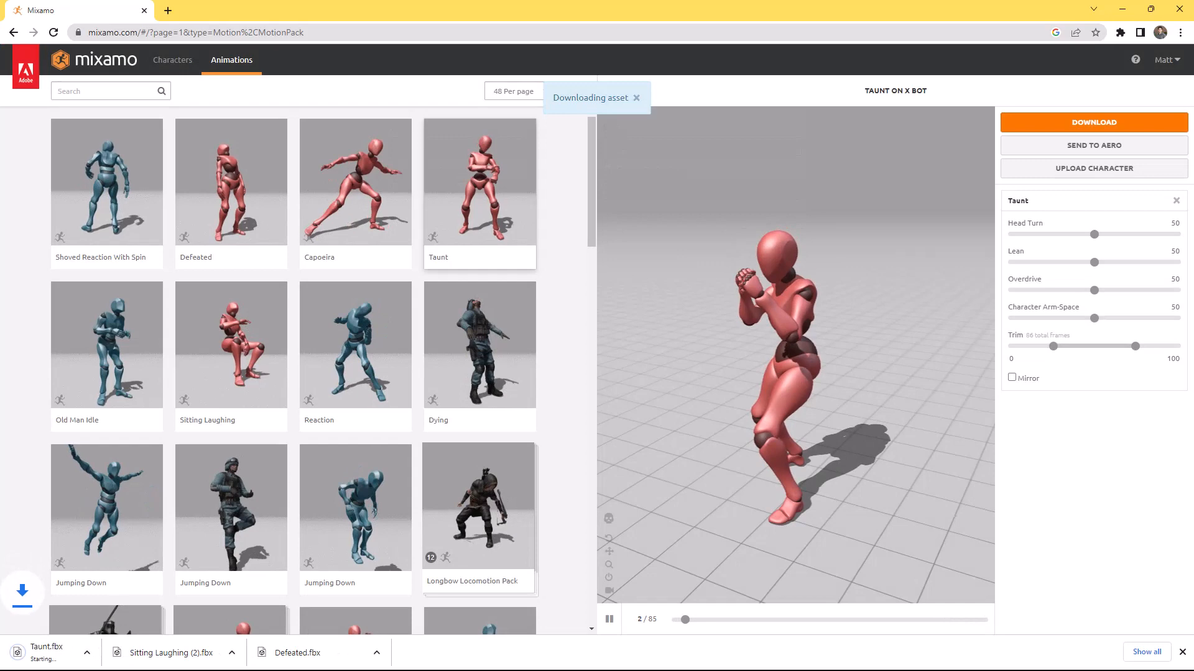
{"action": "mouse_move", "coordinate": [154, 592]}
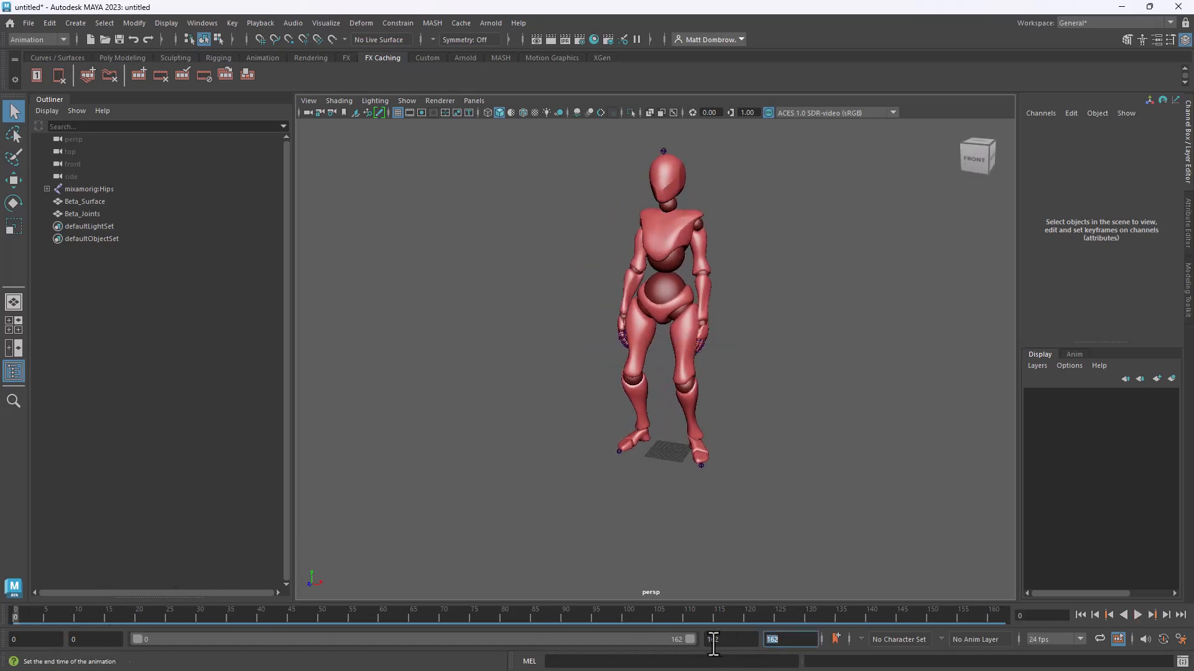
Set the playback end to frame 1000 and the animation end to frame 2000
{"action": "type", "text": "1000"}
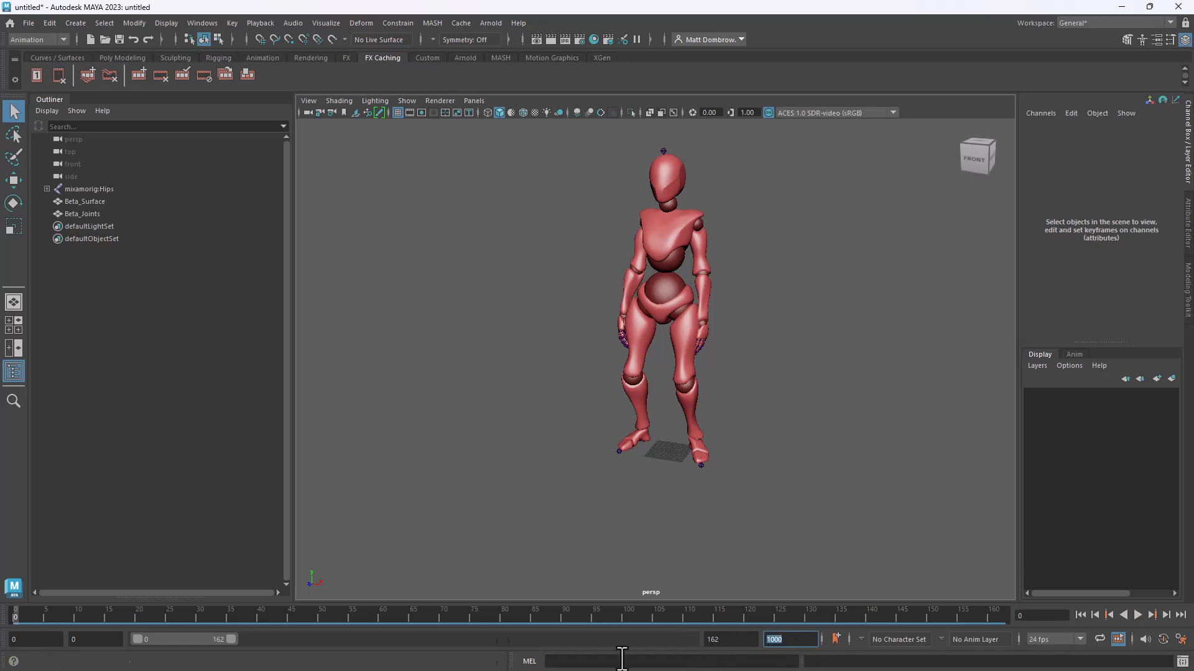
{"action": "left_click", "coordinate": [84, 189]}
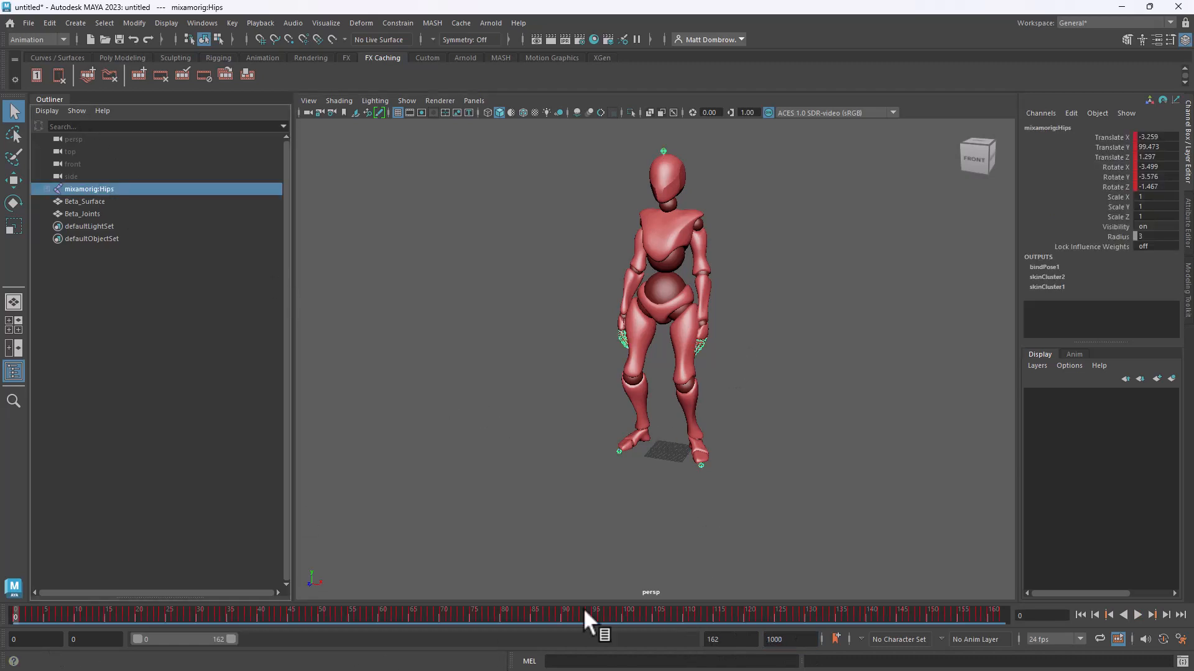
{"action": "left_click", "coordinate": [790, 639]}
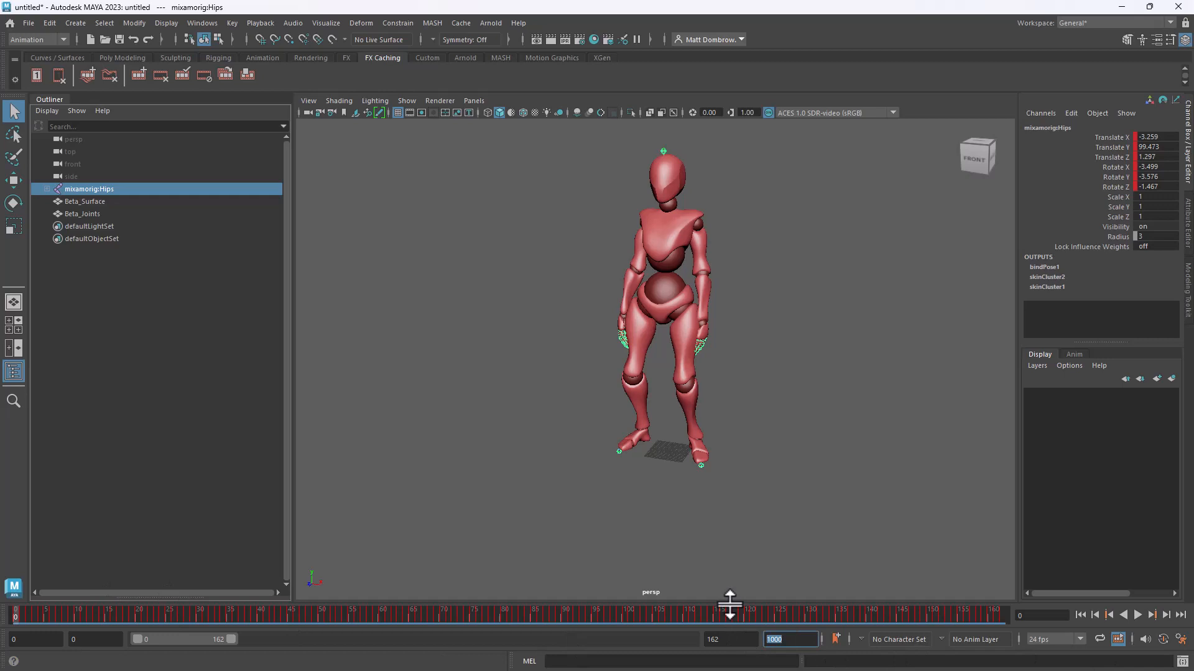
{"action": "type", "text": "2000"}
{"action": "left_click", "coordinate": [729, 639]}
{"action": "type", "text": "1000"}
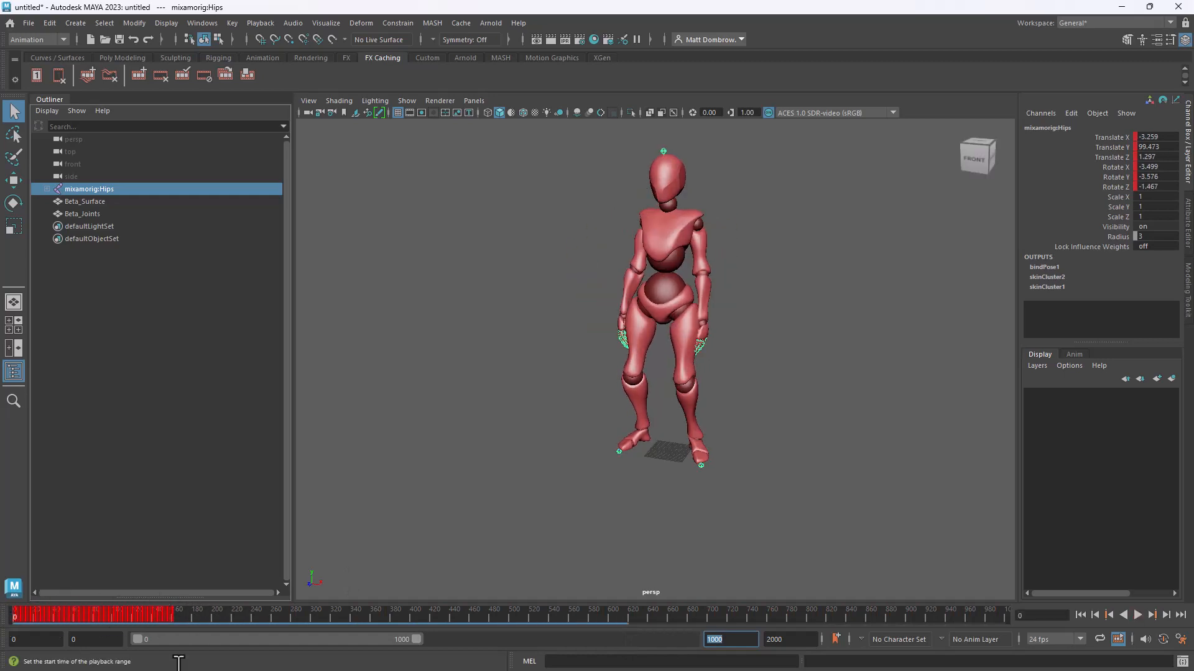
{"action": "mouse_move", "coordinate": [585, 360]}
{"action": "type", "text": "r"}
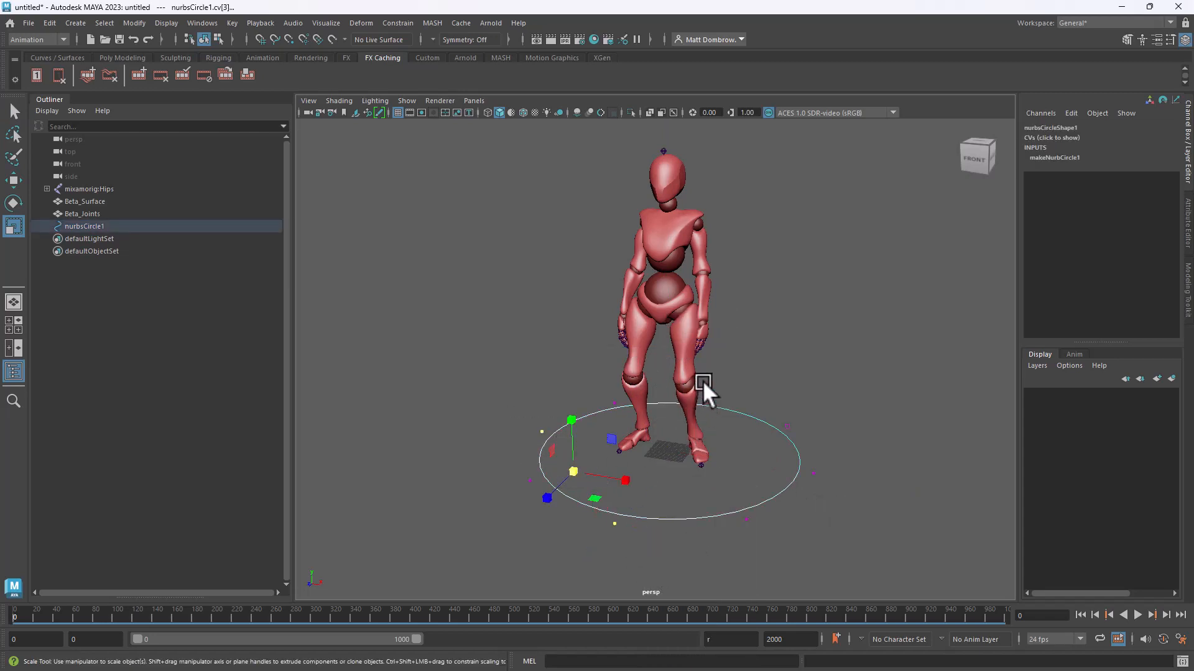
Reshape the NURBS circle into a wavy outline and enlarge it around the robot's feet
{"action": "left_click_drag", "start_coordinate": [703, 388], "coordinate": [649, 449]}
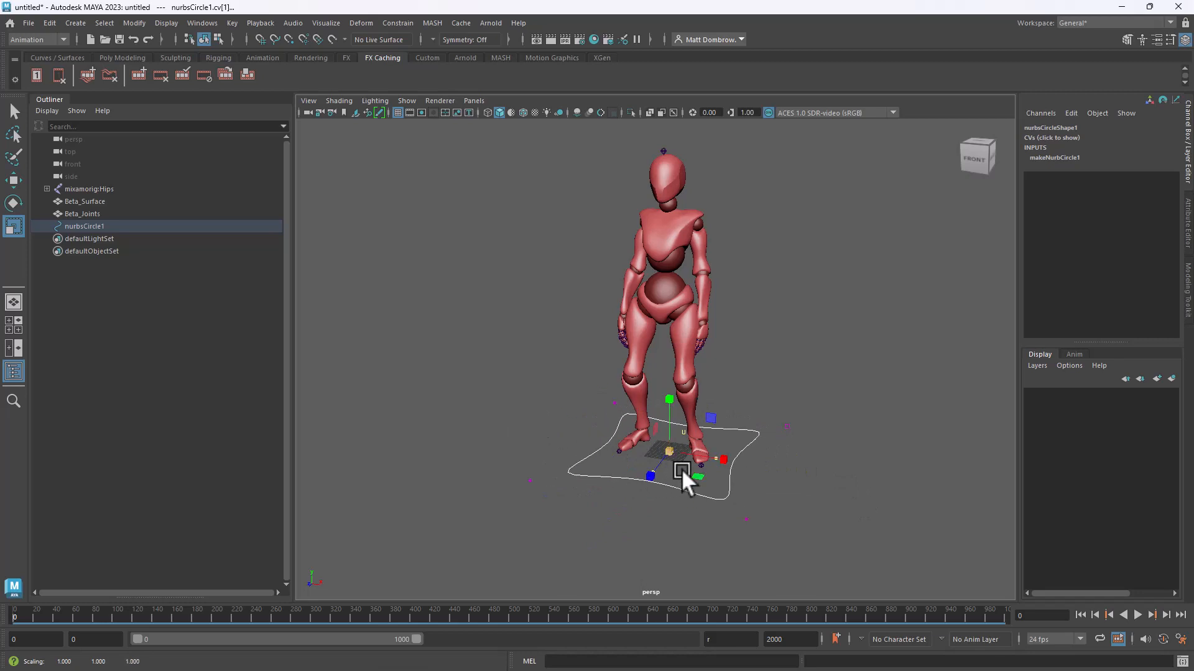
{"action": "right_click", "coordinate": [681, 471]}
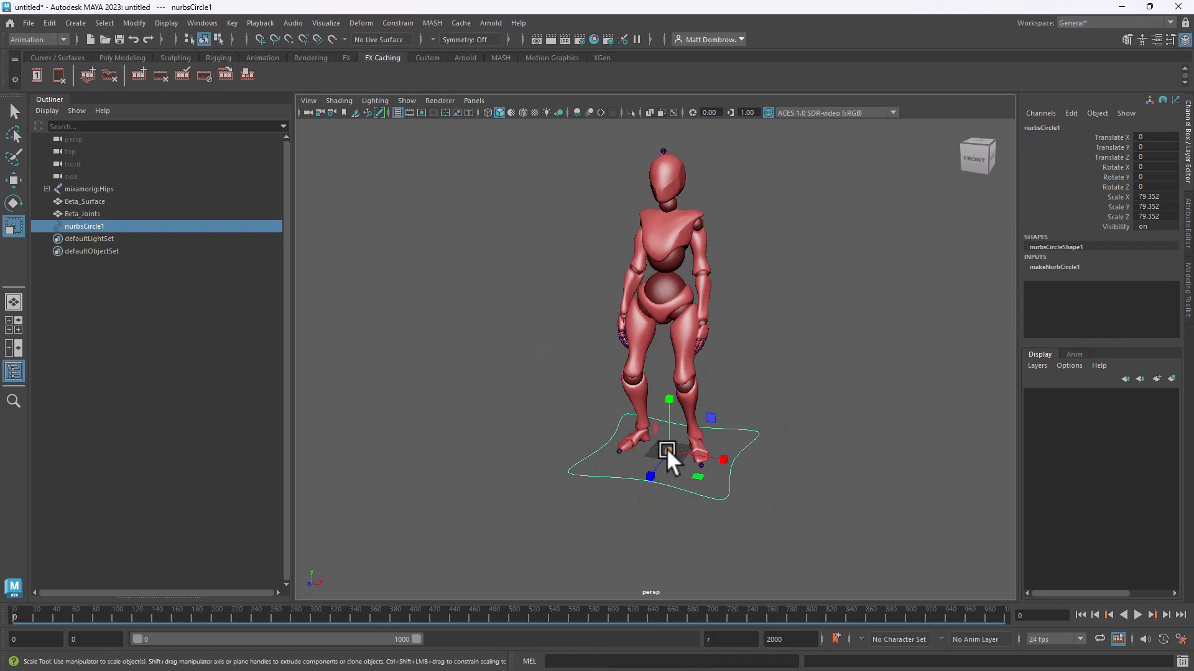
{"action": "left_click_drag", "start_coordinate": [667, 449], "coordinate": [803, 450]}
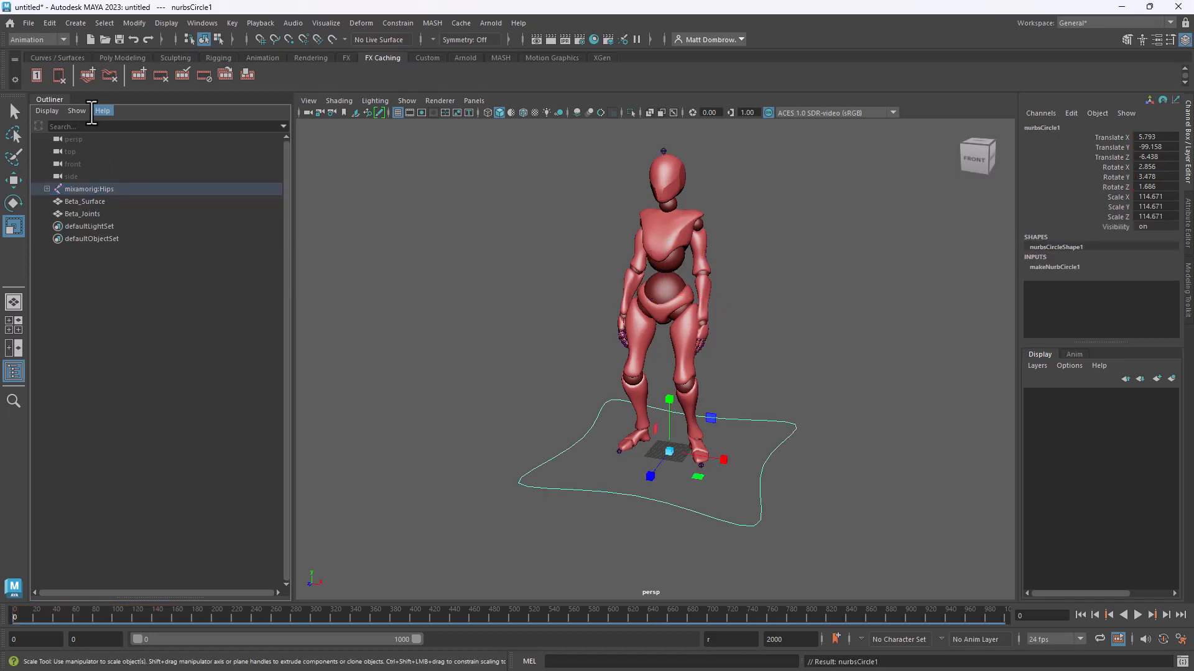
Parent mixamorig:Hips under nurbsCircle1 and shrink the circle to confirm the robot follows
{"action": "left_click_drag", "start_coordinate": [722, 461], "coordinate": [745, 469]}
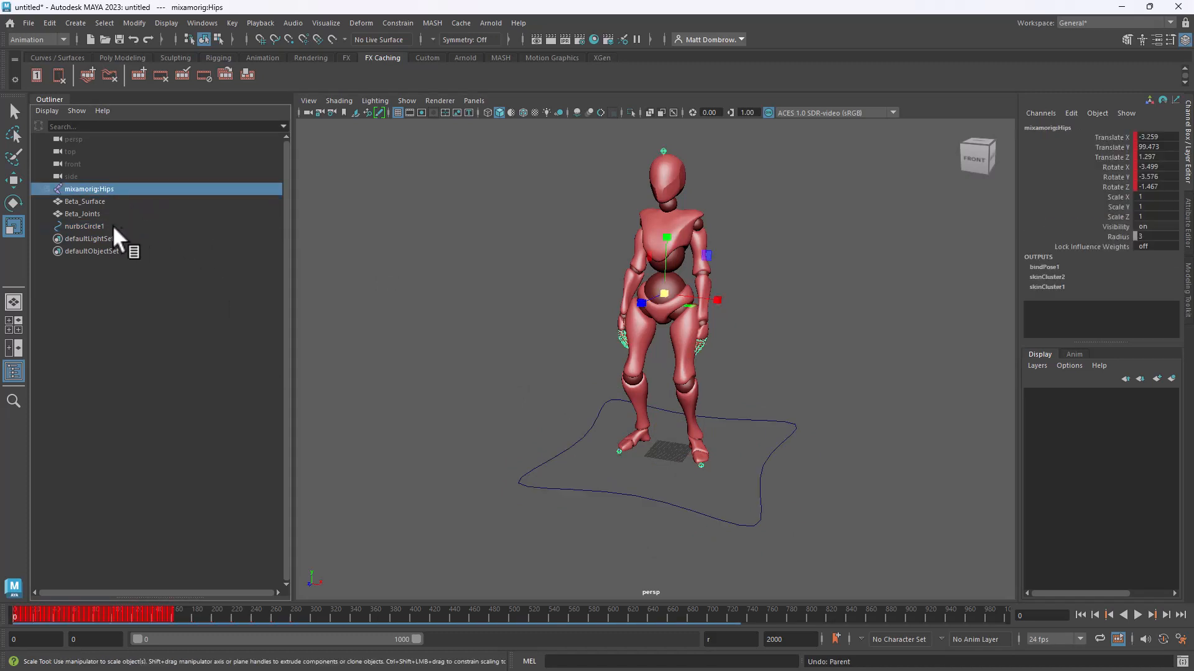
{"action": "left_click", "coordinate": [85, 226]}
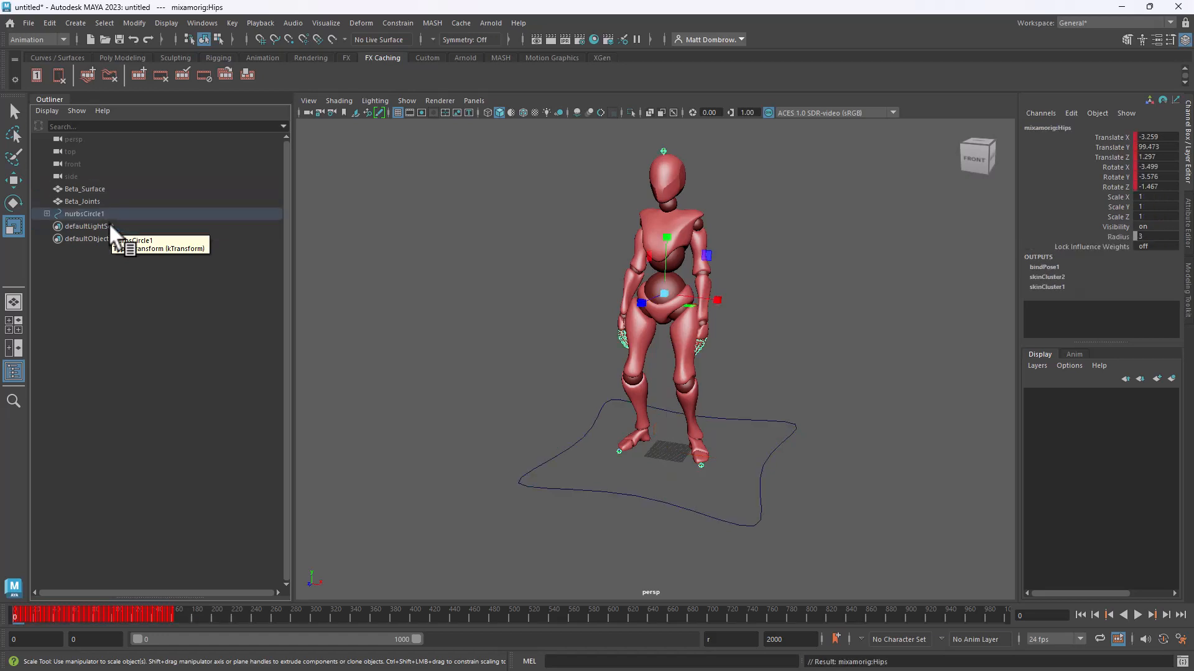
{"action": "left_click", "coordinate": [74, 213]}
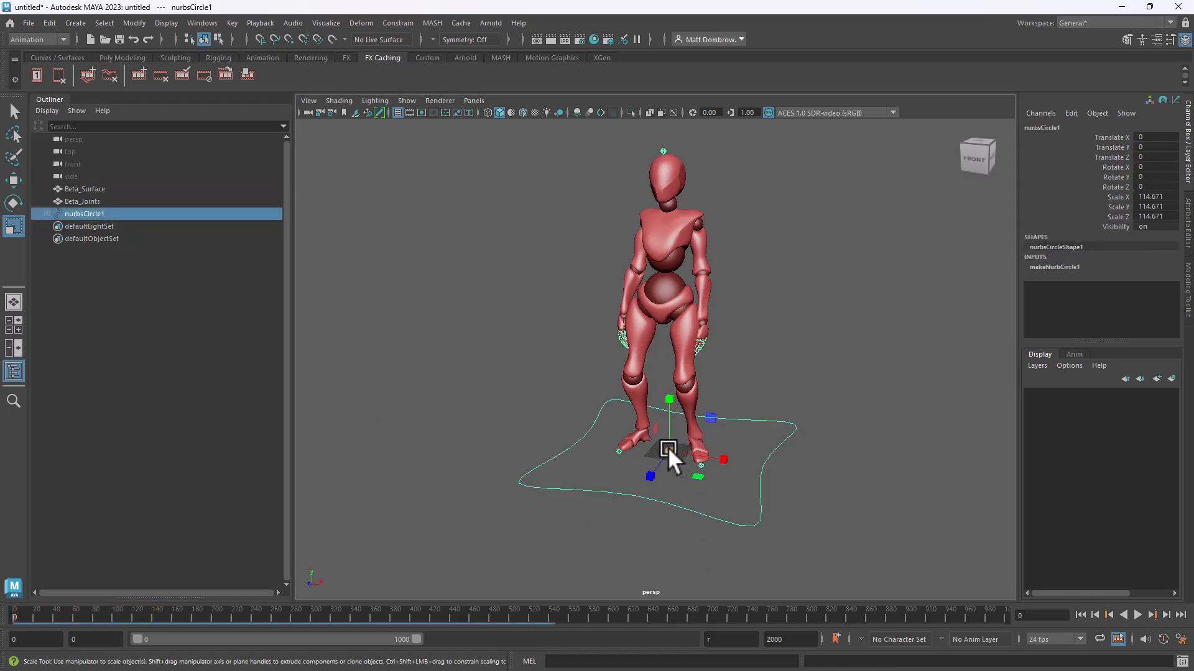
{"action": "left_click_drag", "start_coordinate": [667, 447], "coordinate": [435, 404]}
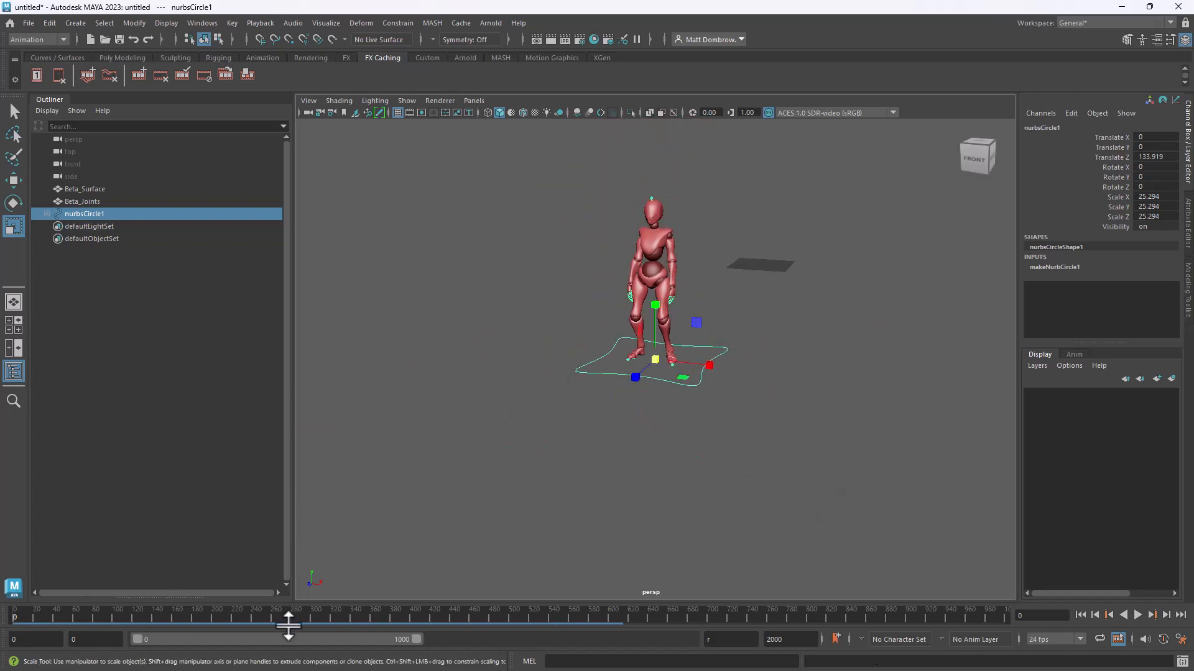
Scrub the time slider to test the rig, then reselect the circle control for resetting
{"action": "left_click", "coordinate": [1142, 615]}
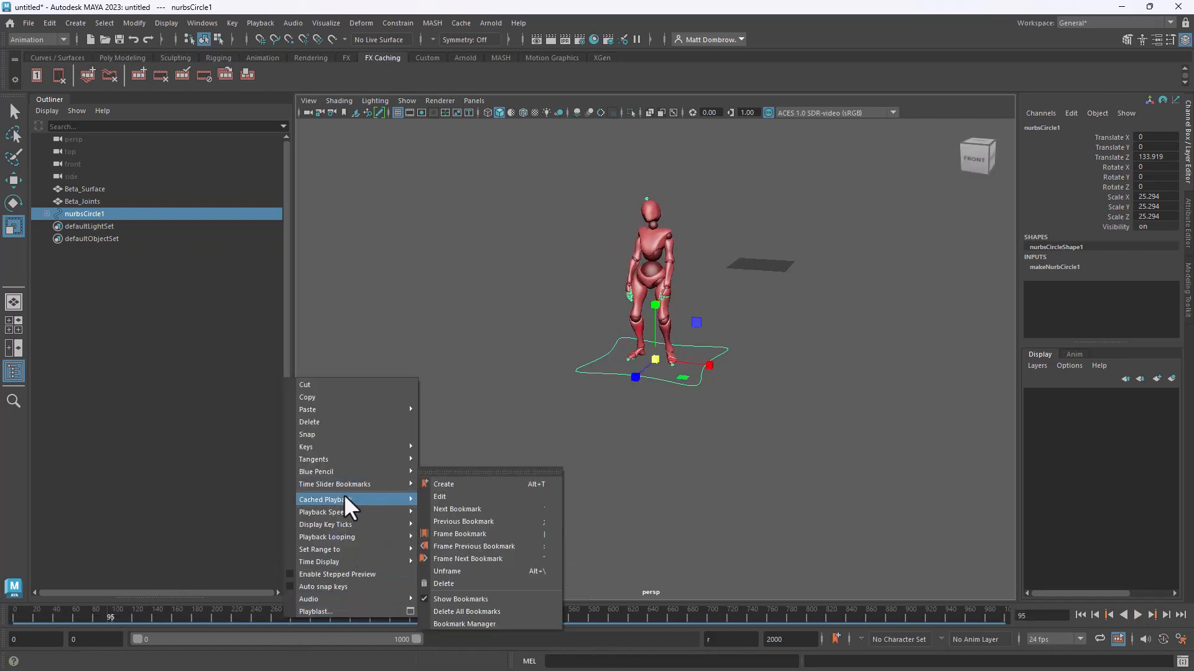
{"action": "mouse_move", "coordinate": [352, 522]}
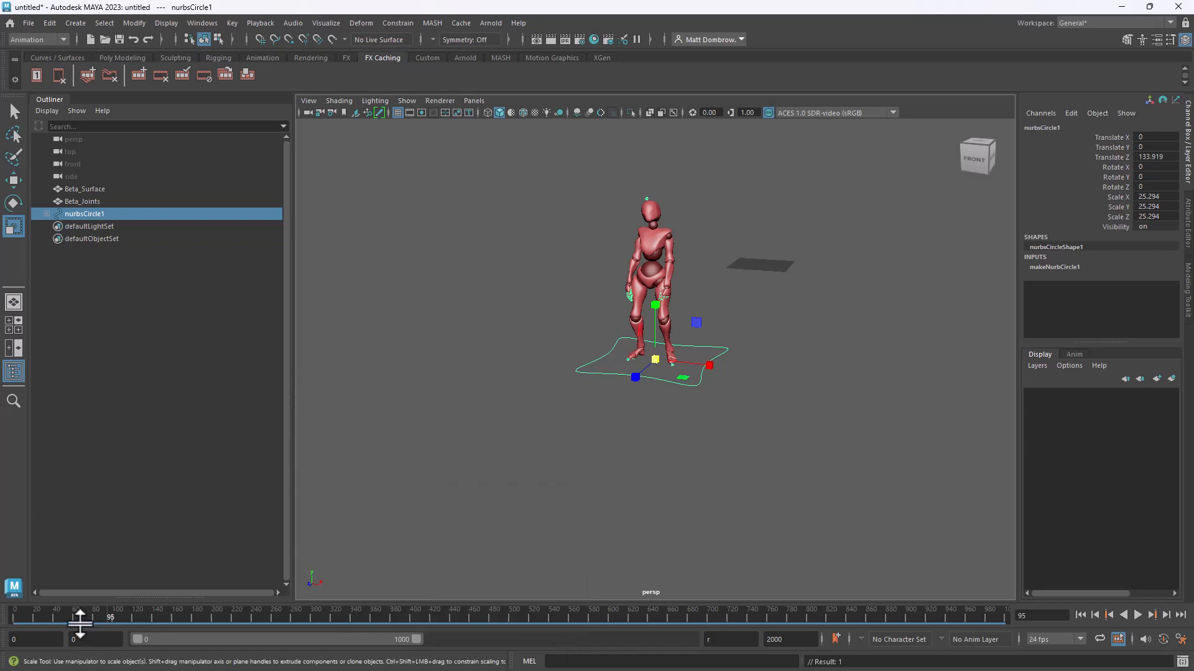
{"action": "left_click", "coordinate": [1137, 615]}
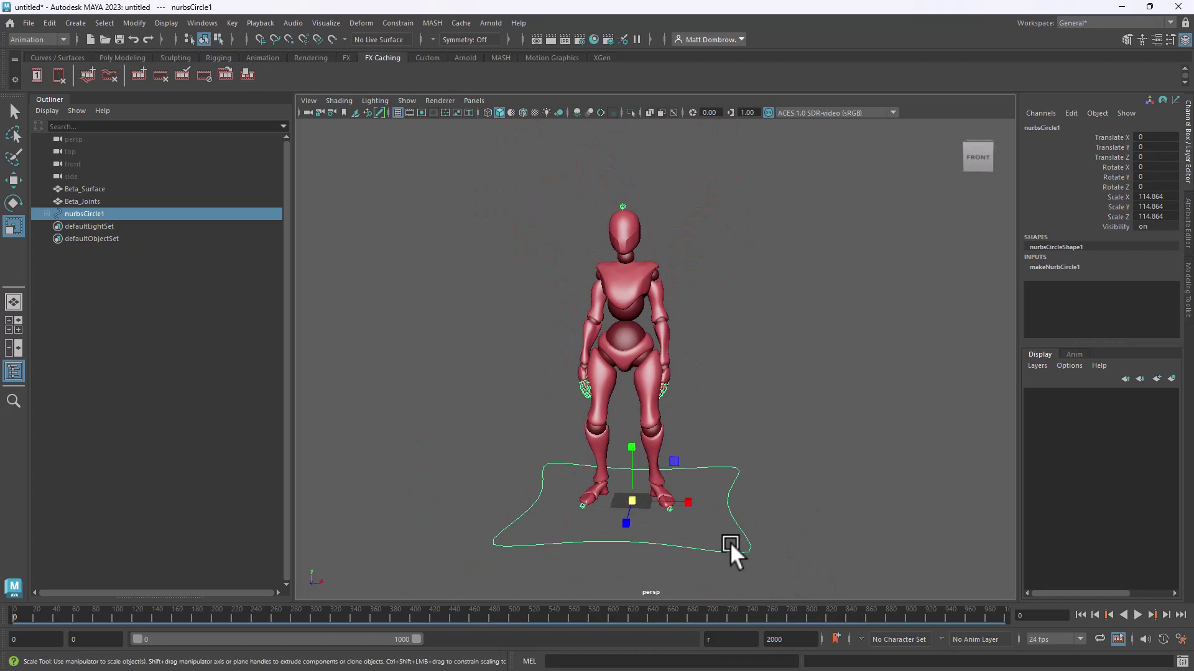
{"action": "left_click", "coordinate": [899, 639]}
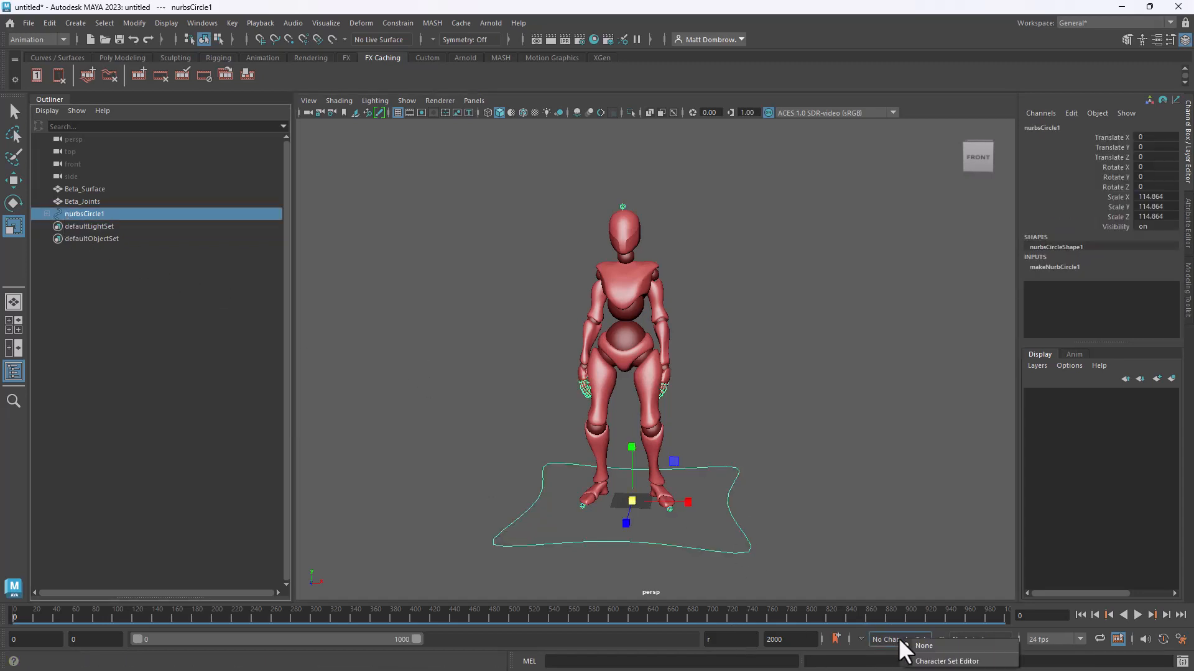
{"action": "left_click", "coordinate": [924, 646]}
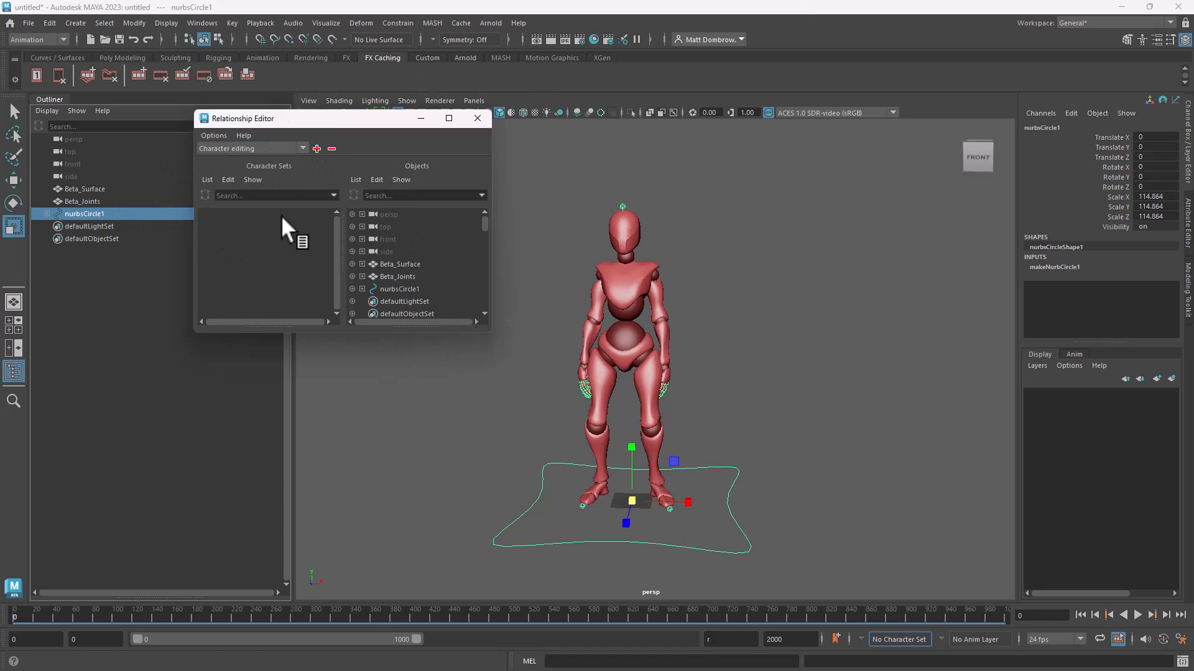
{"action": "mouse_move", "coordinate": [478, 118]}
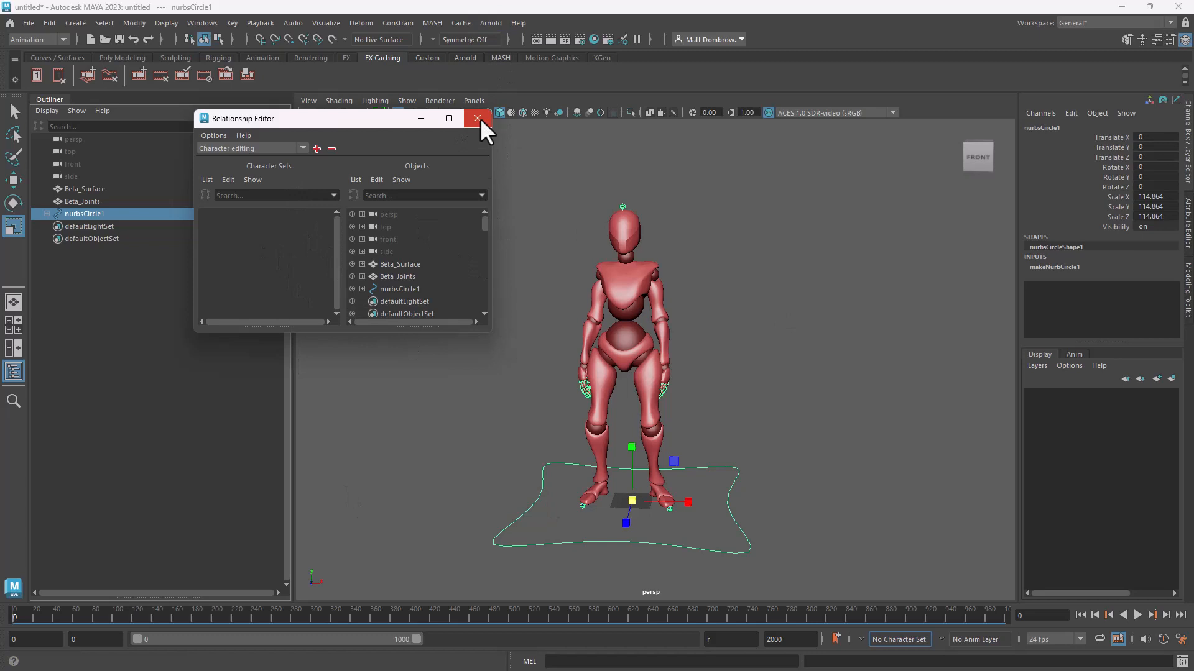
{"action": "left_click", "coordinate": [475, 118]}
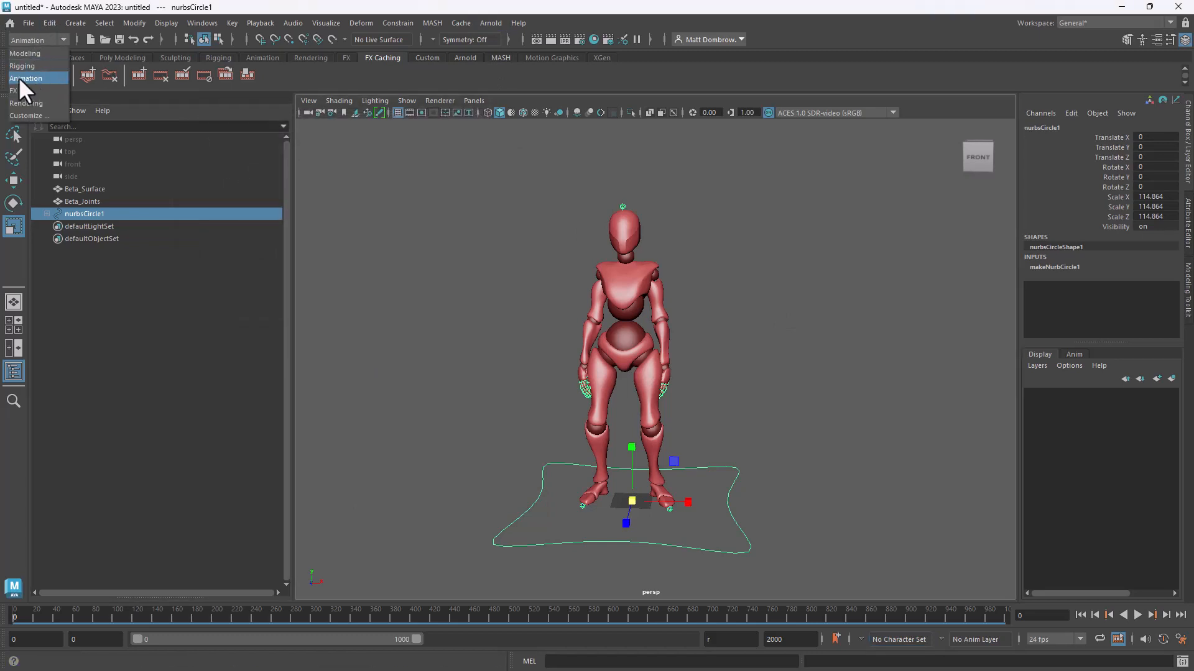
{"action": "mouse_move", "coordinate": [21, 65]}
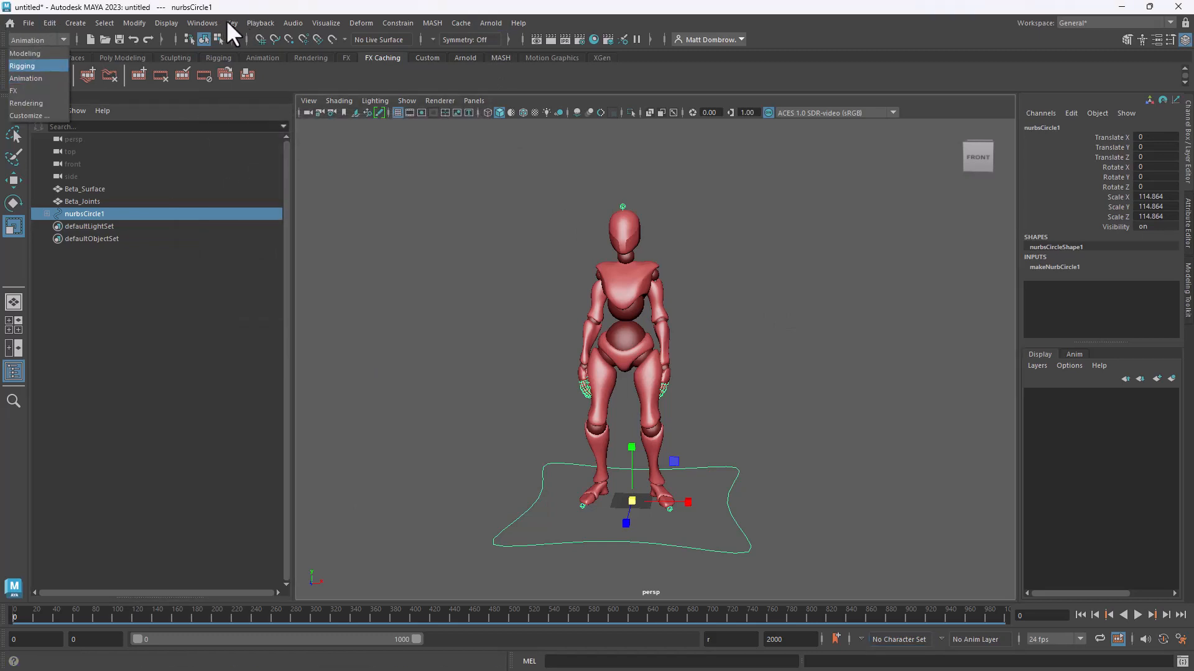
Create character set character1 from nurbsCircle1 with its hierarchy and all keyable attributes
{"action": "left_click", "coordinate": [231, 23]}
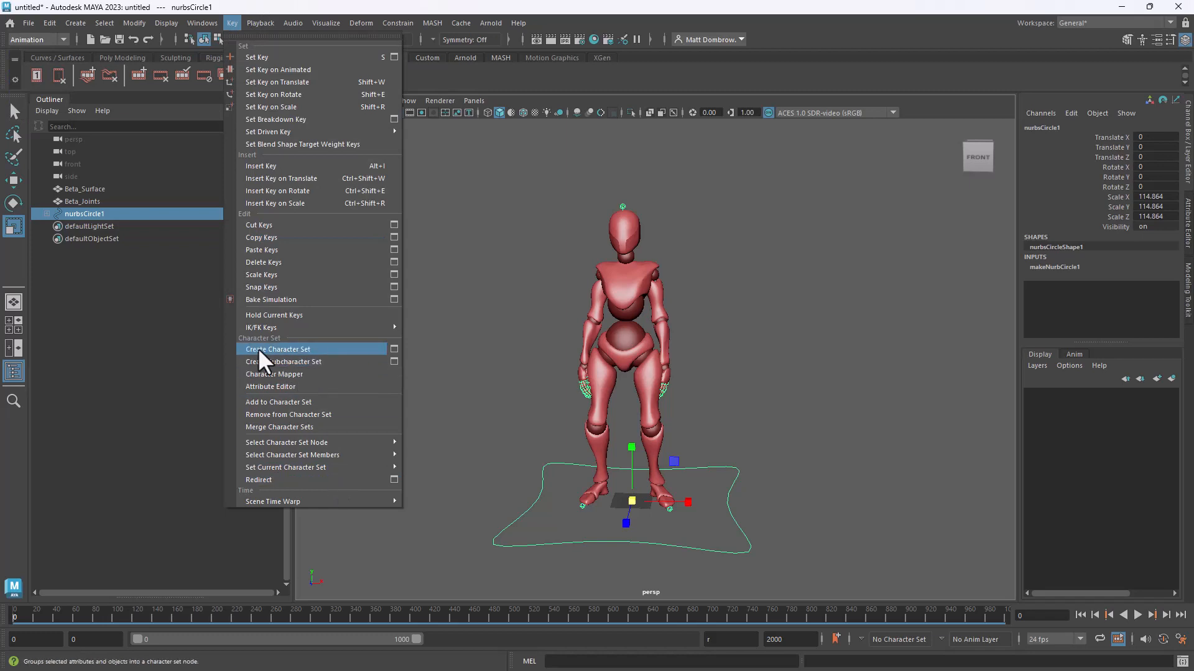
{"action": "mouse_move", "coordinate": [393, 348]}
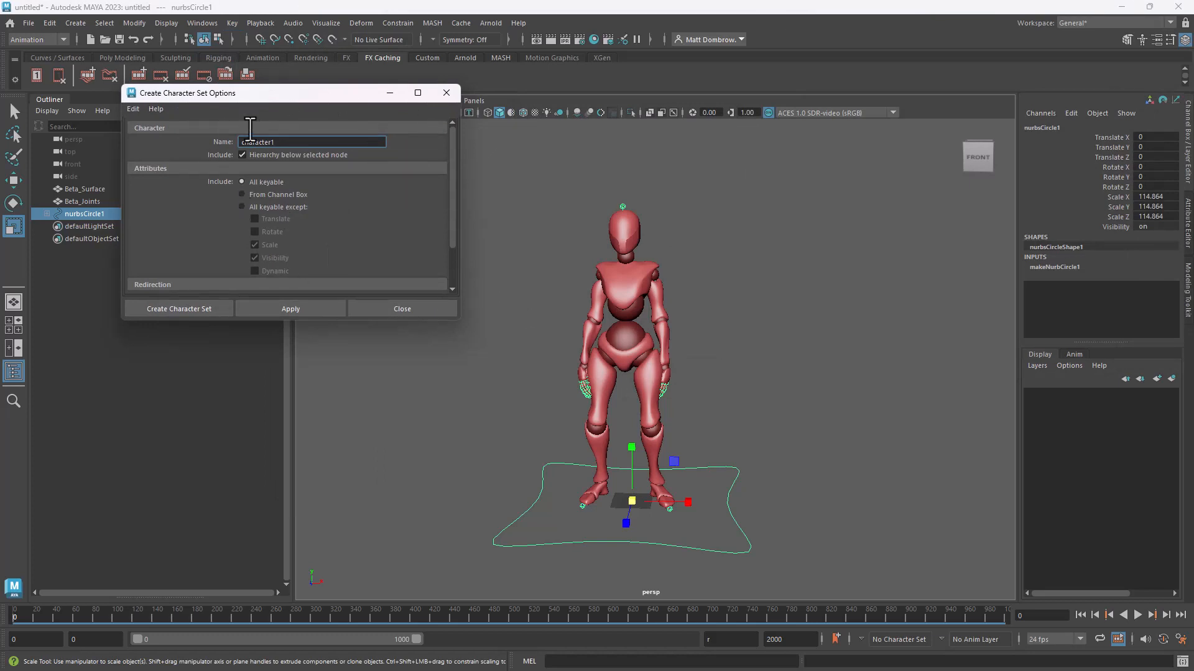
{"action": "left_click", "coordinate": [132, 109]}
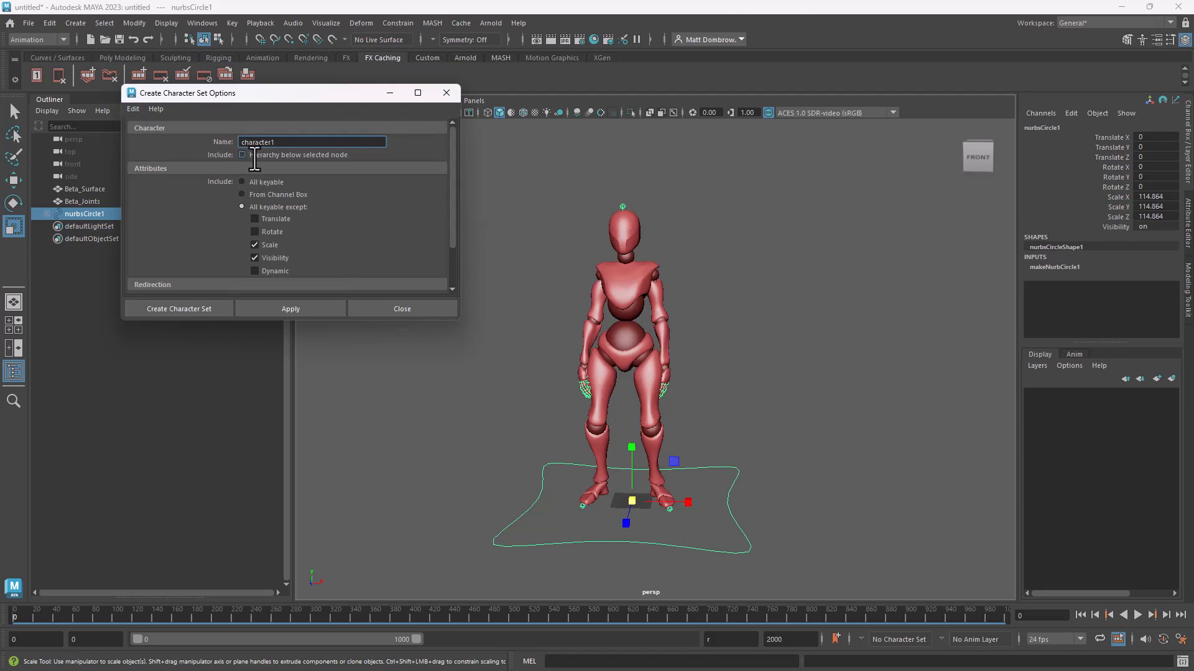
{"action": "left_click", "coordinate": [241, 154]}
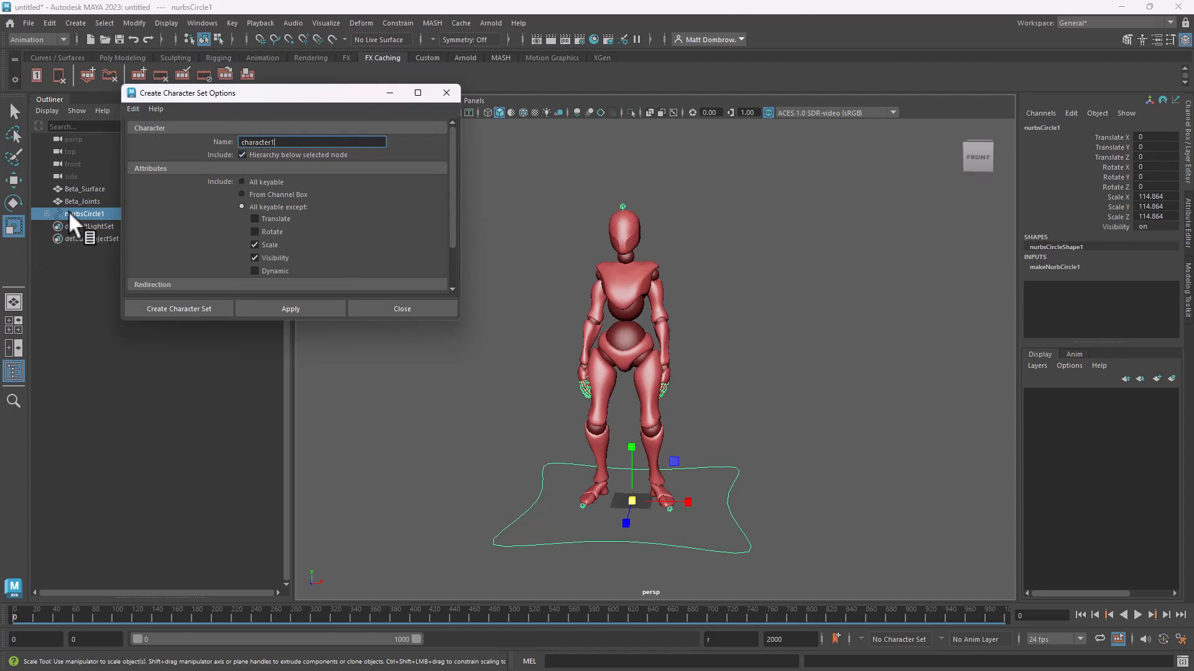
{"action": "mouse_move", "coordinate": [656, 214]}
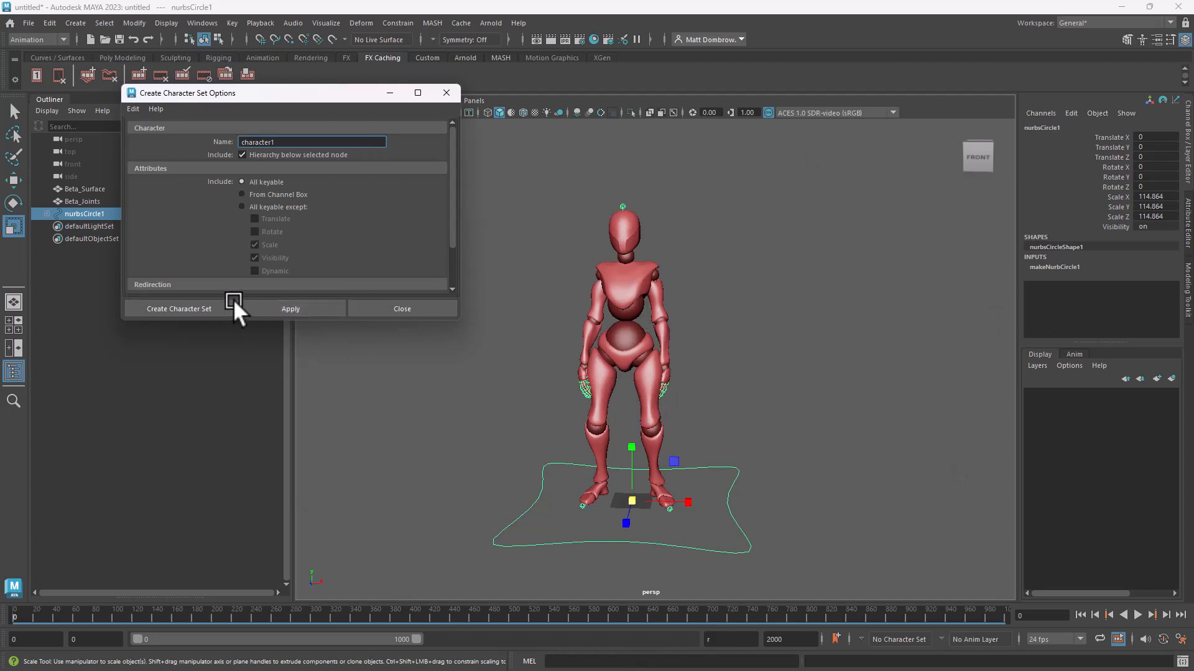
{"action": "left_click", "coordinate": [179, 309]}
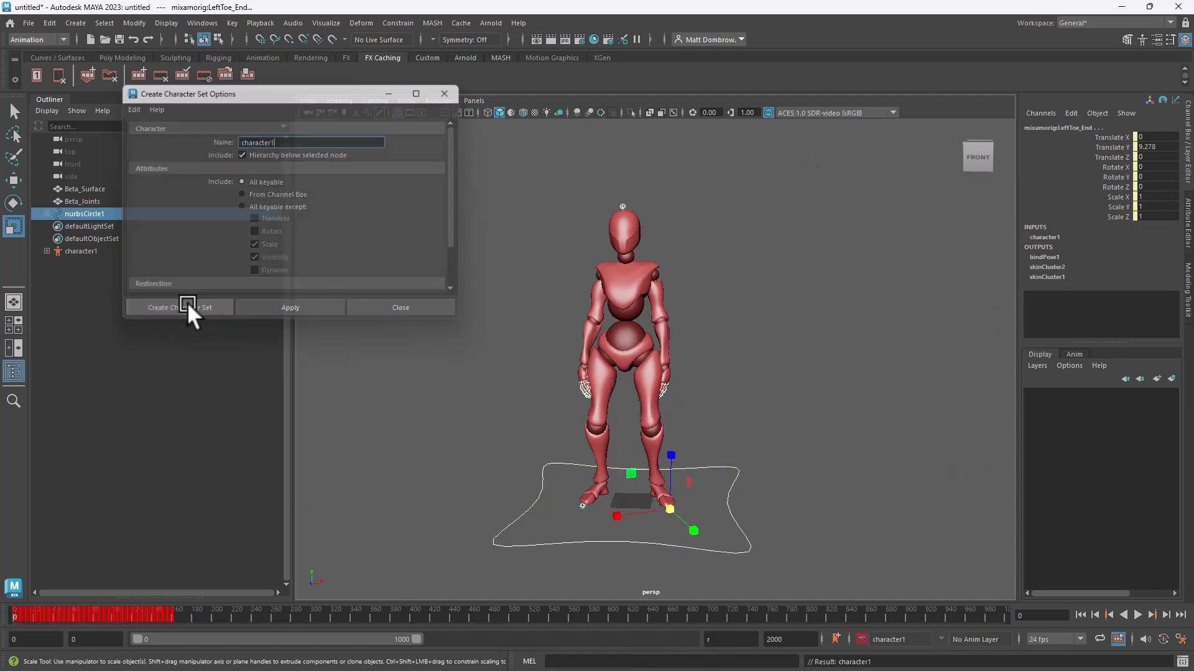
{"action": "left_click", "coordinate": [179, 307]}
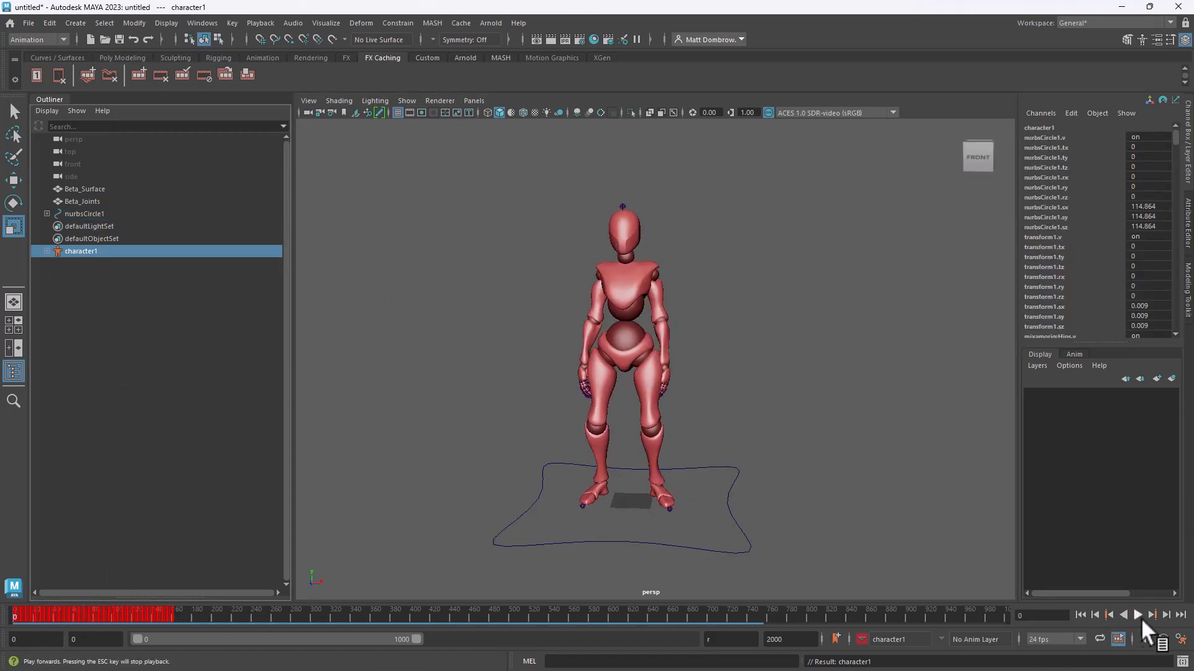
{"action": "left_click", "coordinate": [1139, 615]}
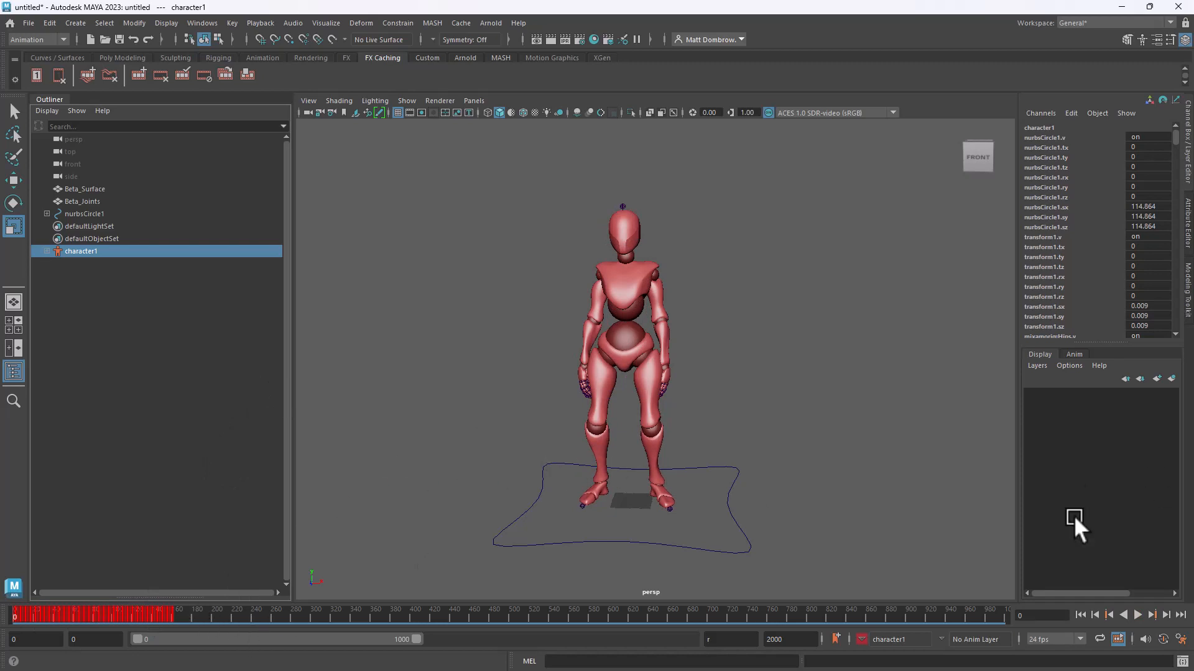
{"action": "mouse_move", "coordinate": [695, 385]}
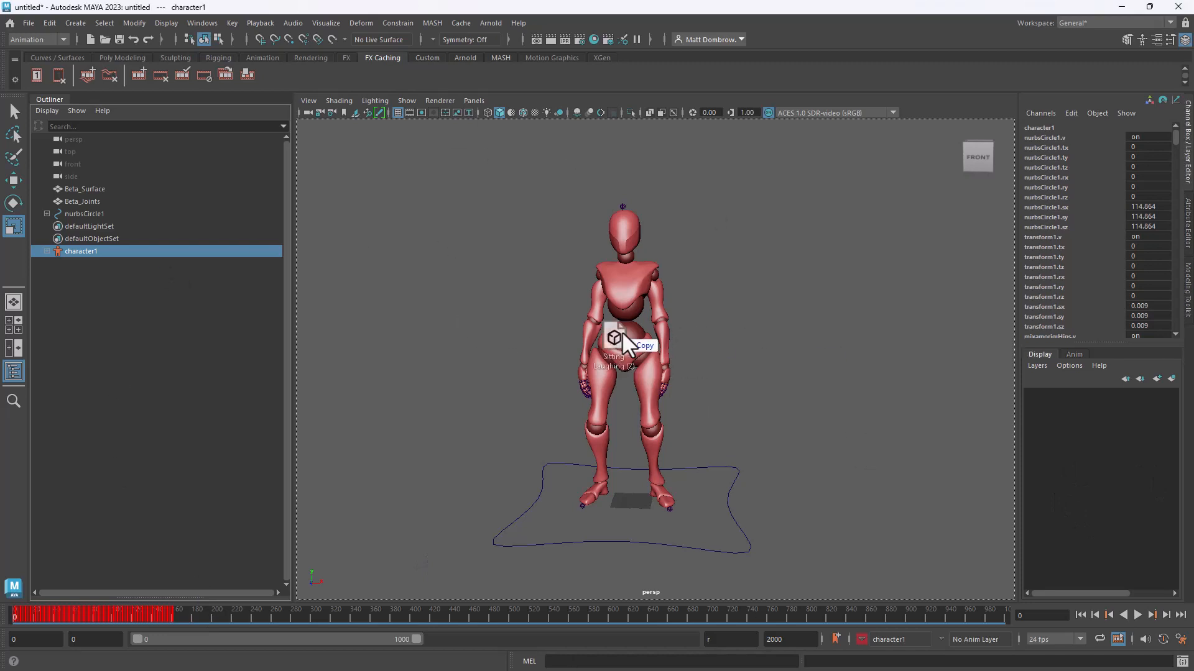
{"action": "left_click_drag", "start_coordinate": [620, 339], "coordinate": [780, 240]}
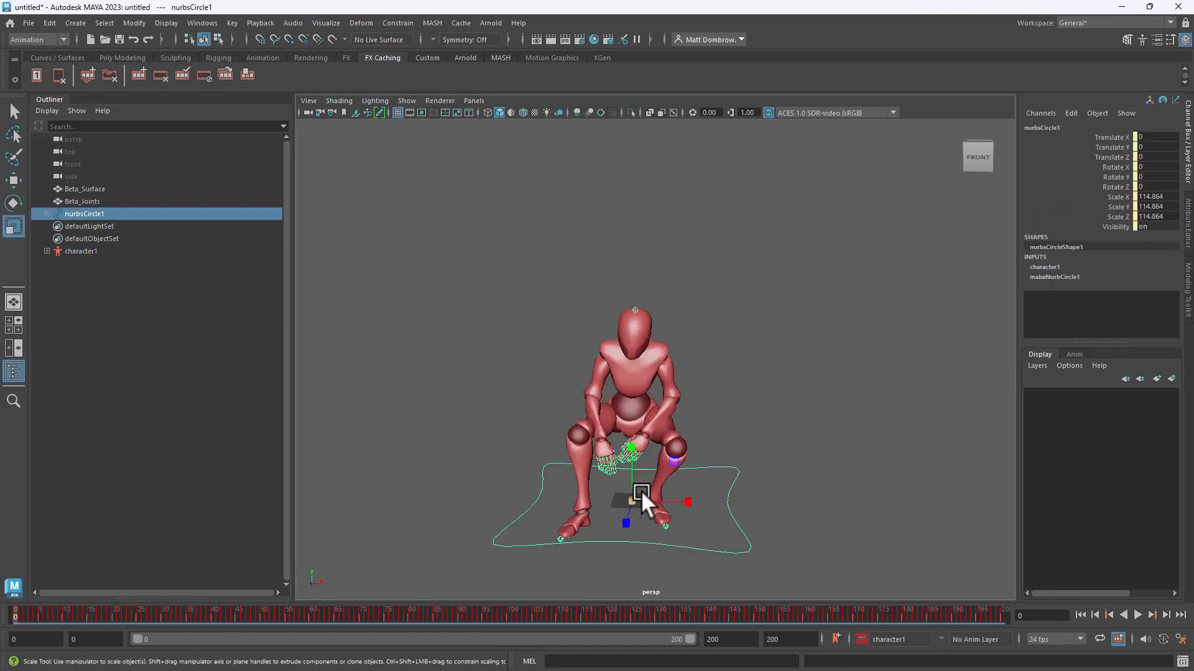
{"action": "left_click_drag", "start_coordinate": [642, 492], "coordinate": [629, 501]}
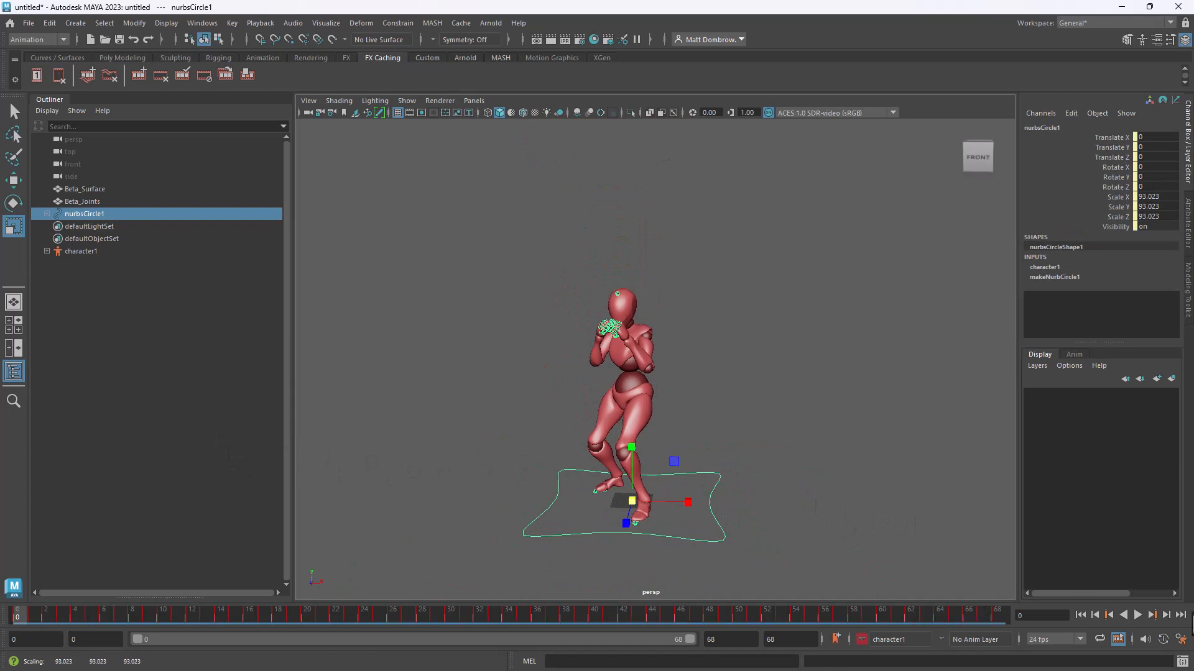
{"action": "mouse_move", "coordinate": [452, 628]}
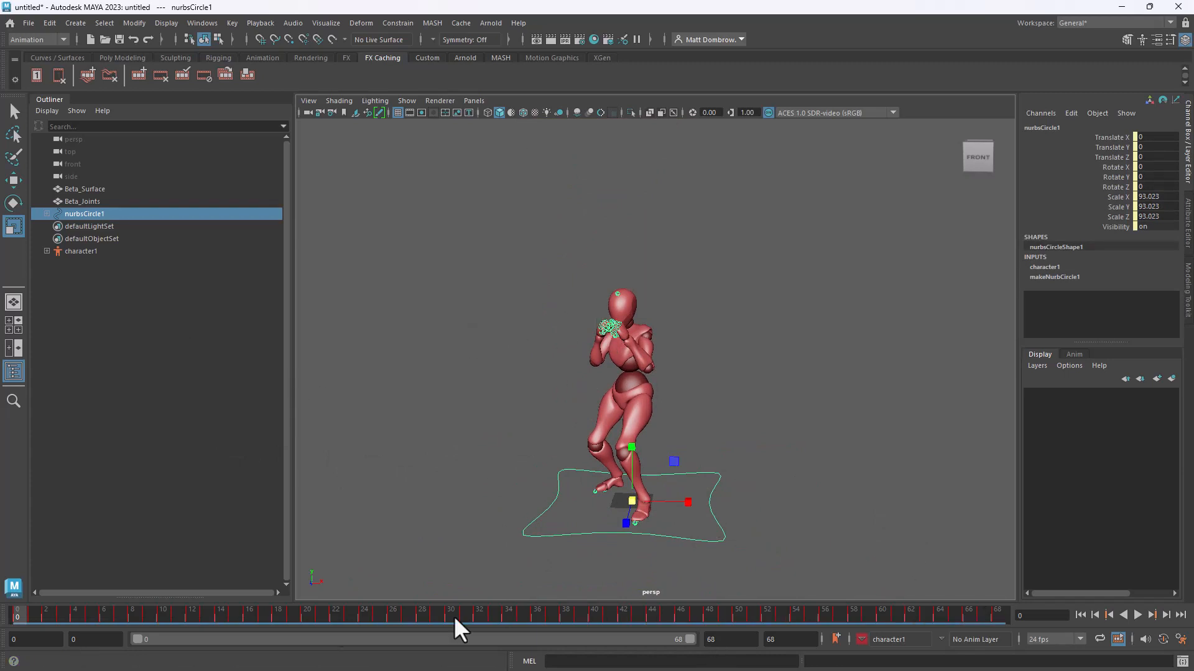
{"action": "mouse_move", "coordinate": [900, 654]}
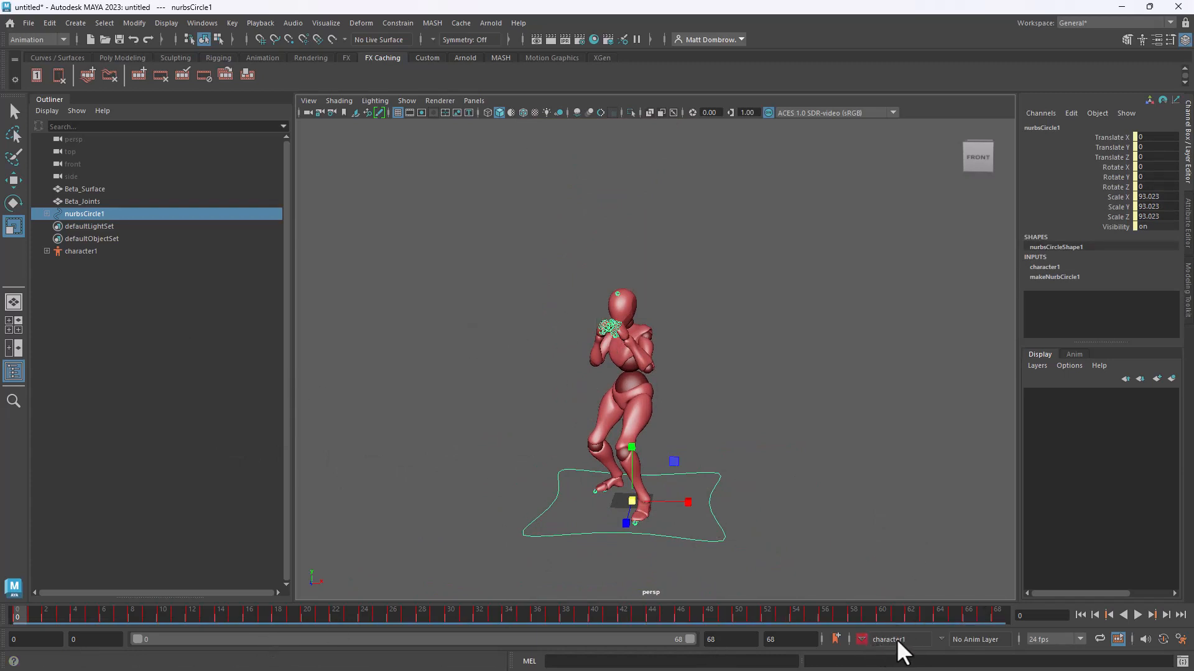
{"action": "left_click", "coordinate": [909, 639]}
{"action": "type", "text": "1000"}
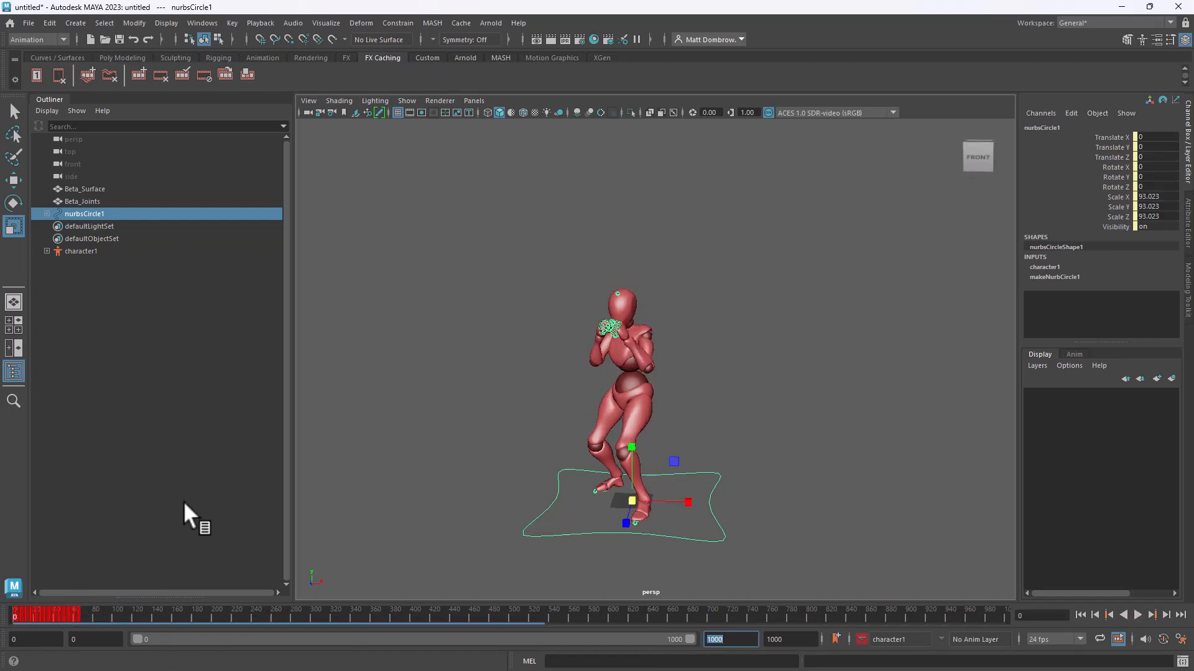
{"action": "mouse_move", "coordinate": [105, 22]}
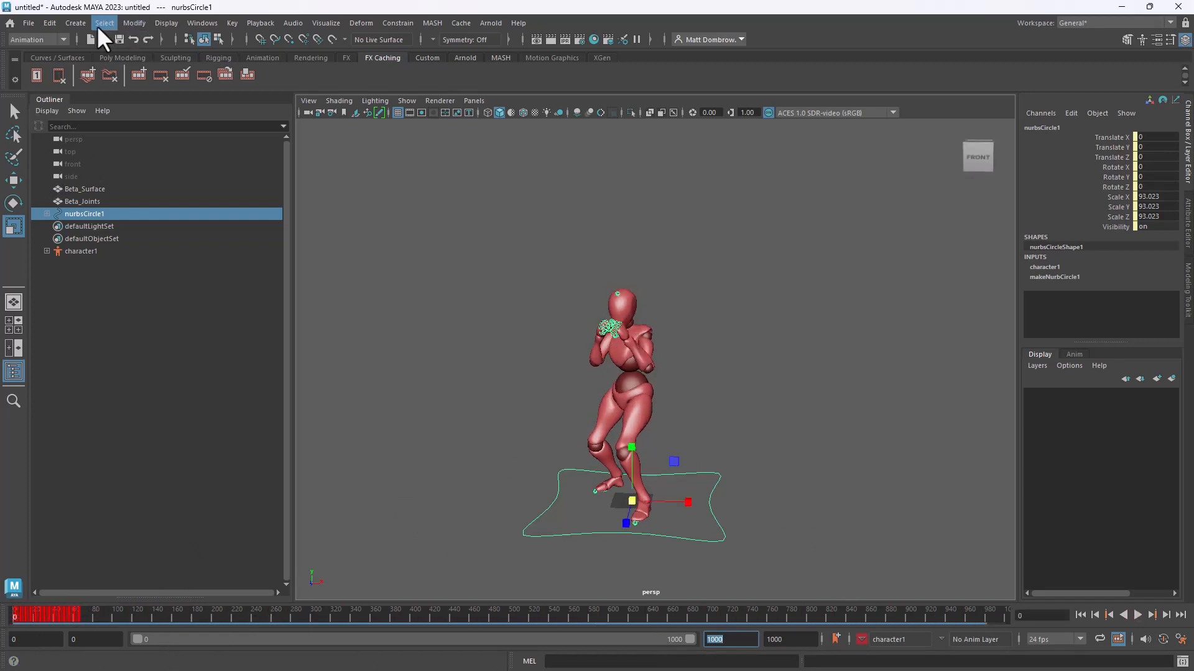
Open the Trax Editor from Windows > Animation Editors, showing the character1 track
{"action": "left_click", "coordinate": [73, 23]}
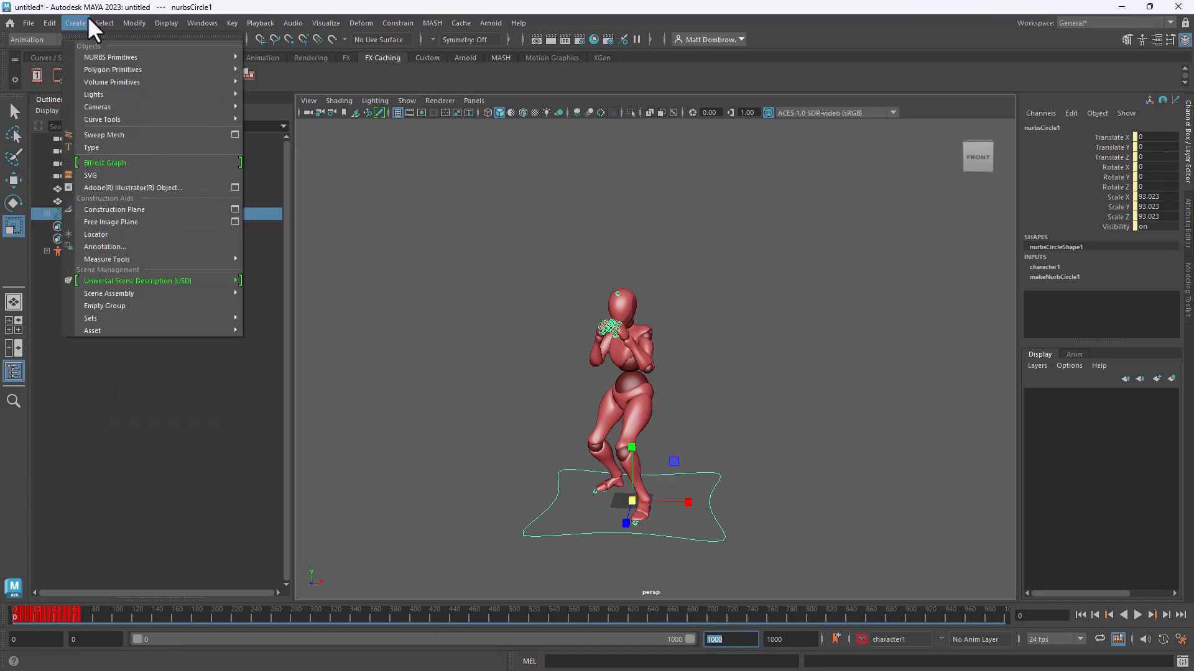
{"action": "mouse_move", "coordinate": [112, 58]}
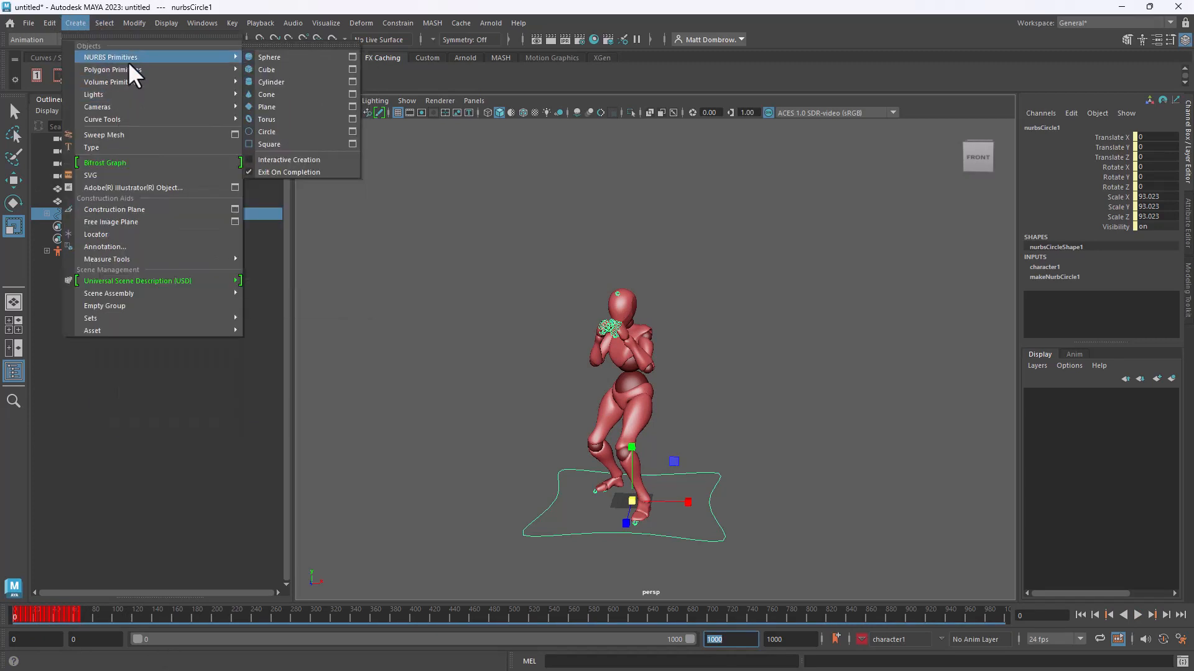
{"action": "left_click", "coordinate": [133, 23]}
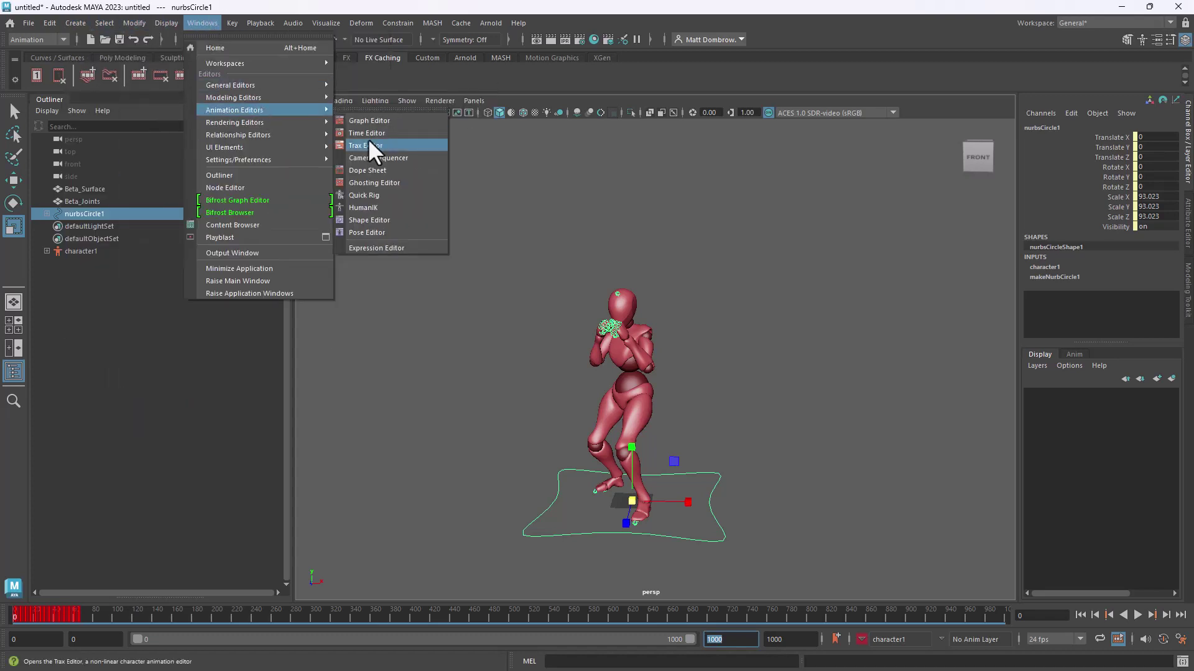
{"action": "left_click", "coordinate": [365, 144]}
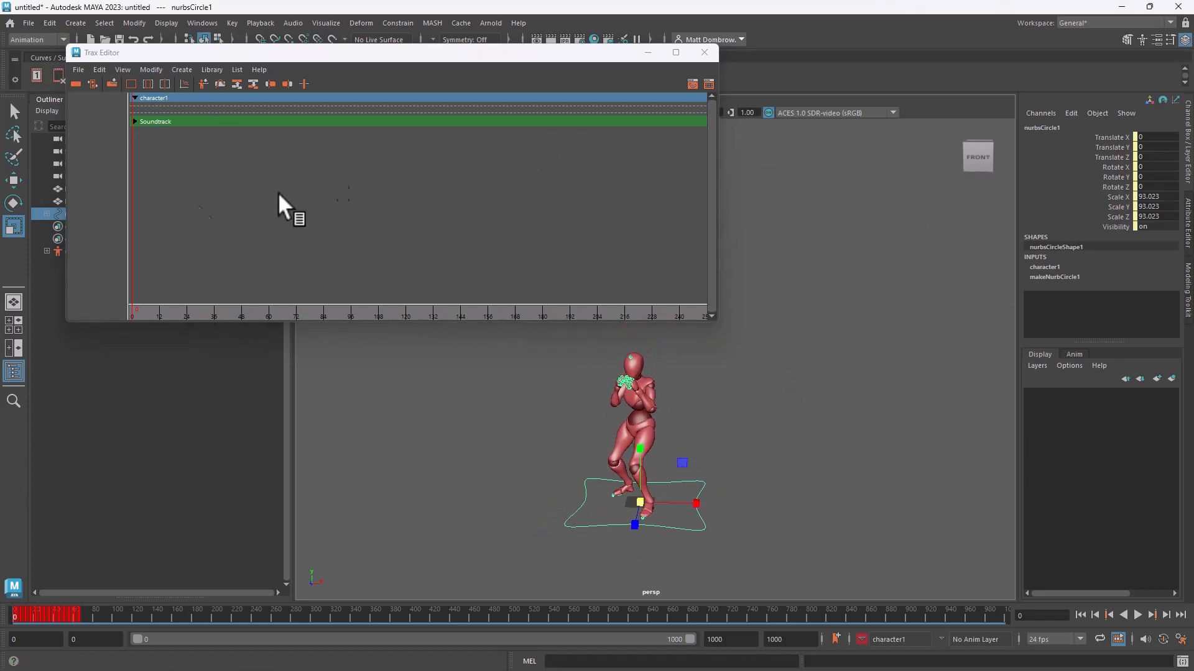
{"action": "mouse_move", "coordinate": [92, 93]}
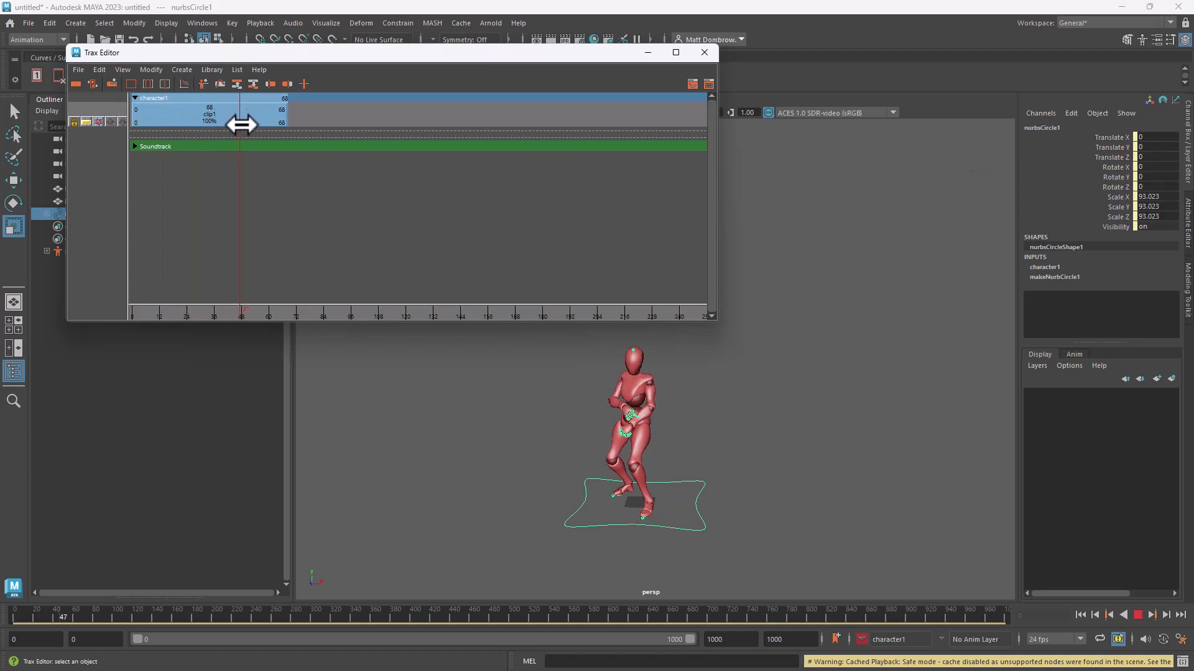
Slide clip2 earlier to overlap clip1's end at frame 58 and preview the blended sequence
{"action": "left_click_drag", "start_coordinate": [242, 114], "coordinate": [296, 115]}
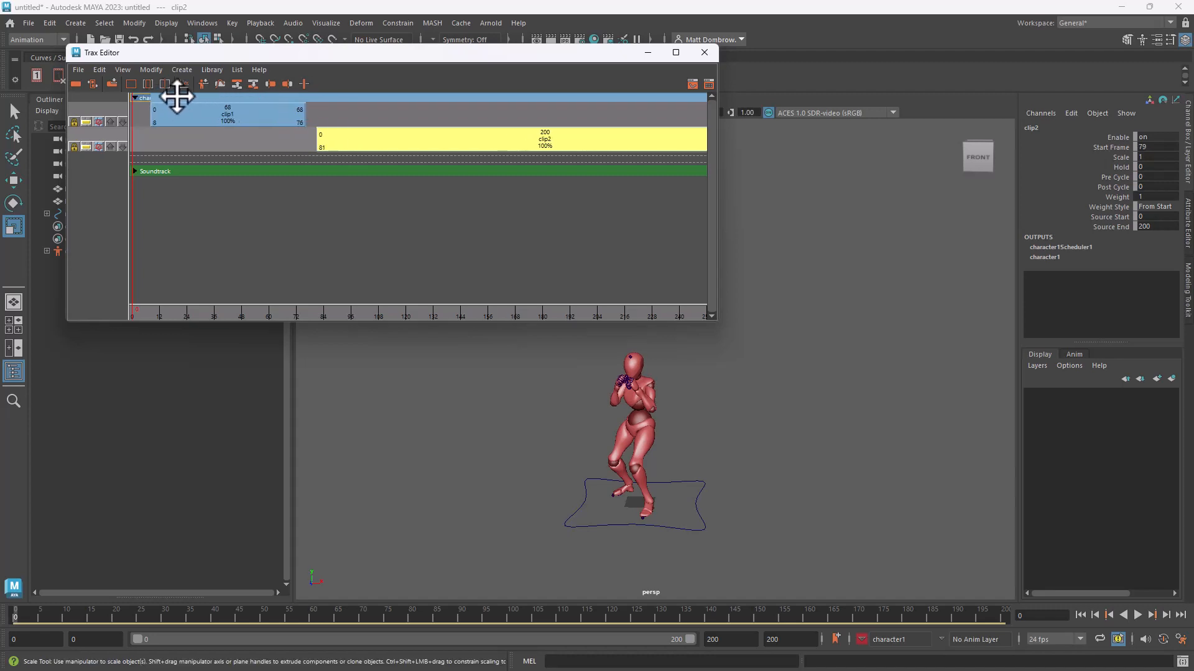
{"action": "left_click_drag", "start_coordinate": [179, 114], "coordinate": [157, 114]}
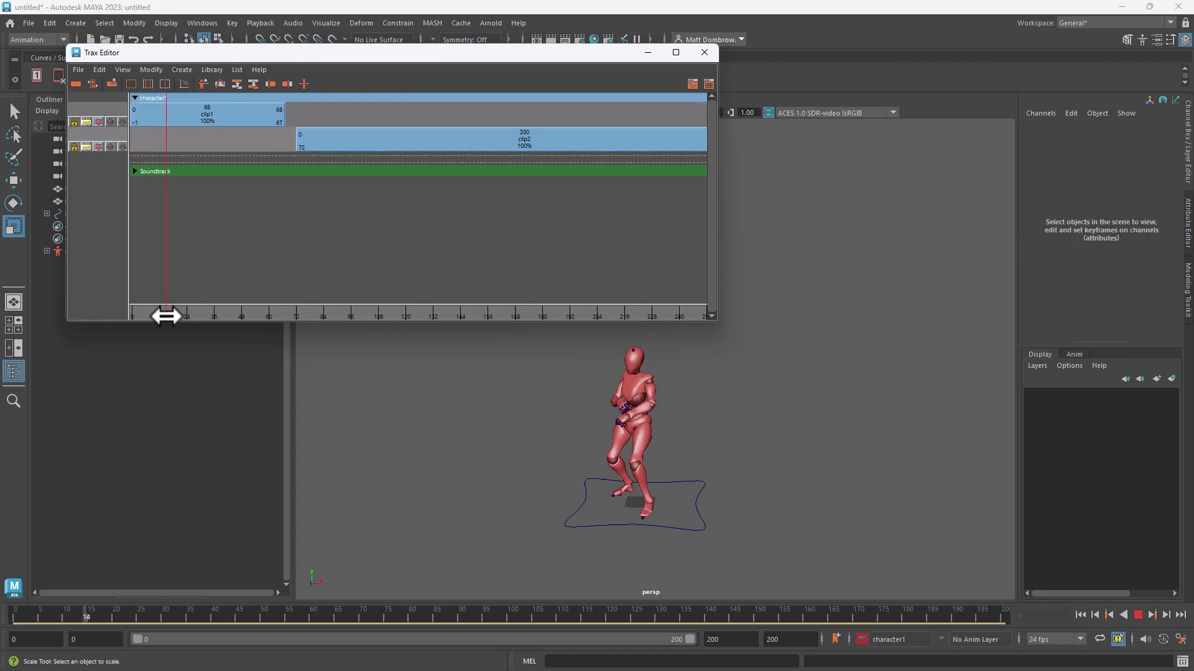
{"action": "left_click_drag", "start_coordinate": [165, 314], "coordinate": [483, 315]}
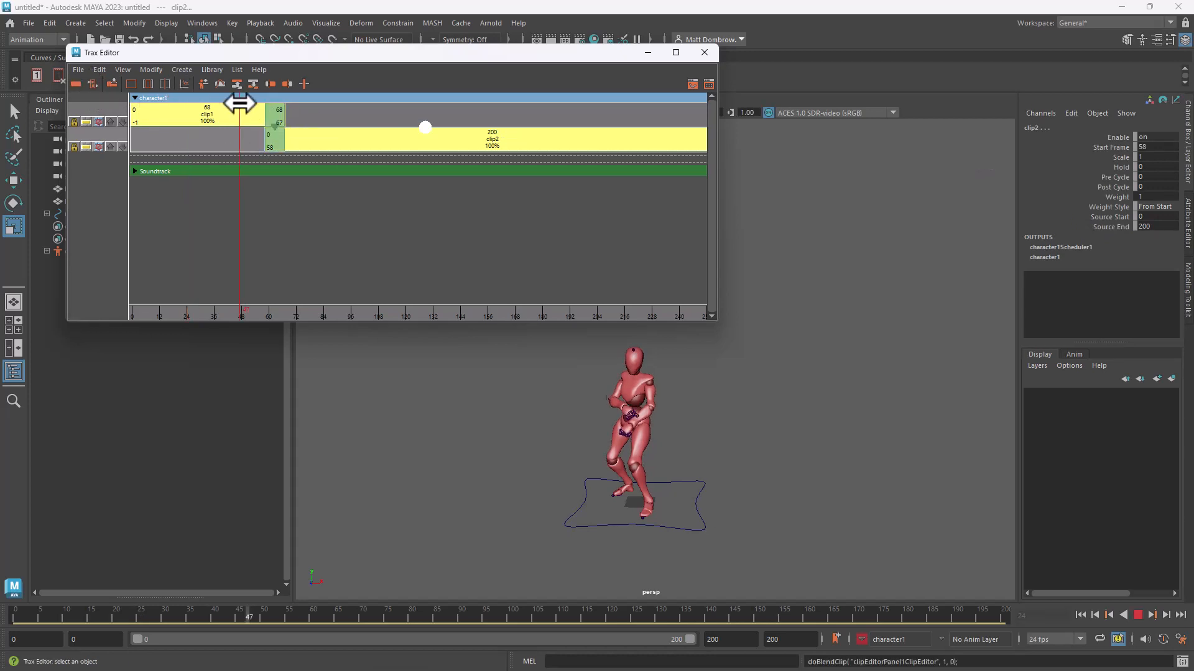
{"action": "left_click_drag", "start_coordinate": [240, 103], "coordinate": [297, 103]}
{"action": "type", "text": "1000"}
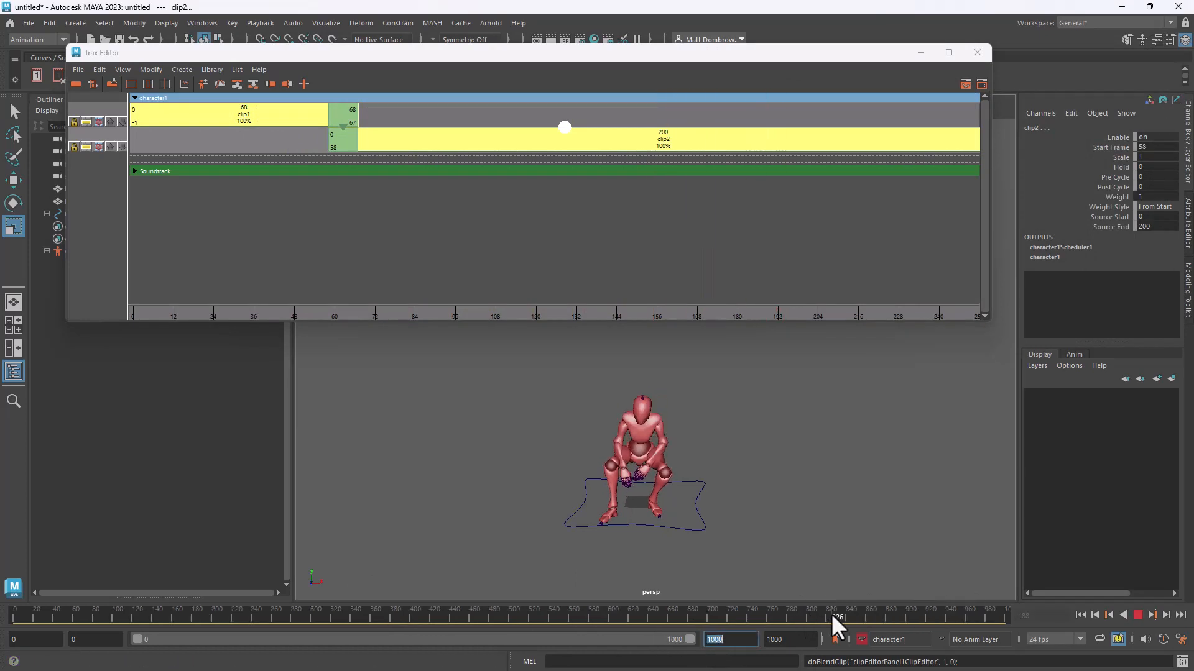
{"action": "left_click_drag", "start_coordinate": [837, 617], "coordinate": [160, 624]}
{"action": "type", "text": "162"}
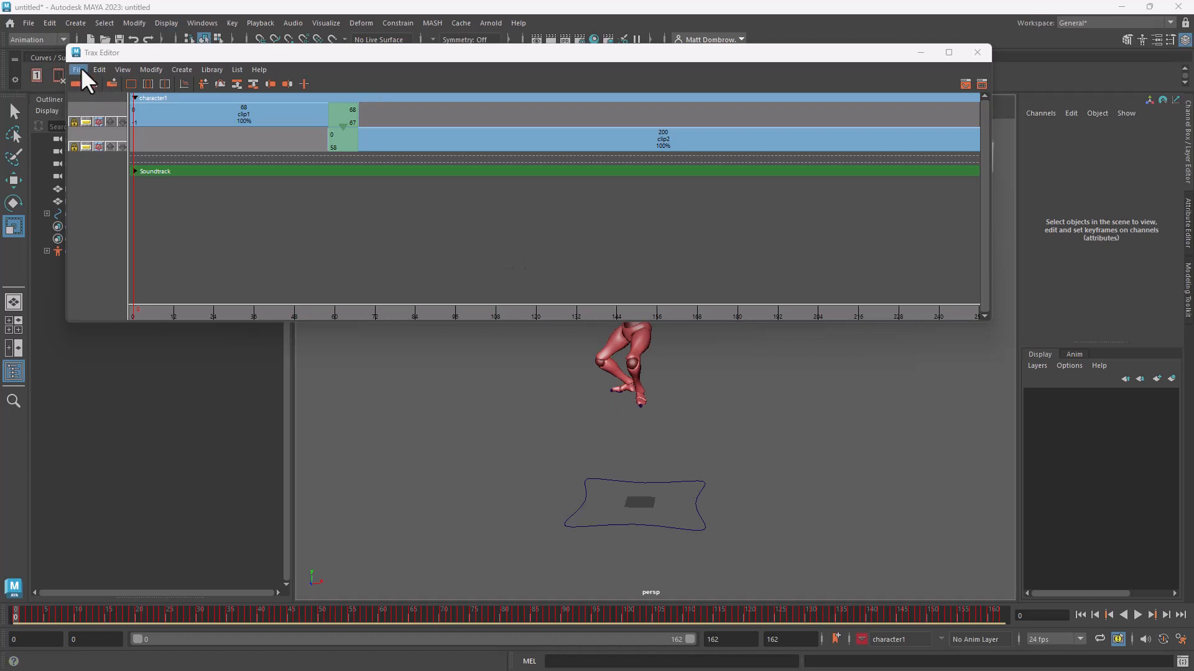
Import clip3 from disk after clip2 at frame 259, preview it, and close the Trax Editor
{"action": "left_click", "coordinate": [80, 69]}
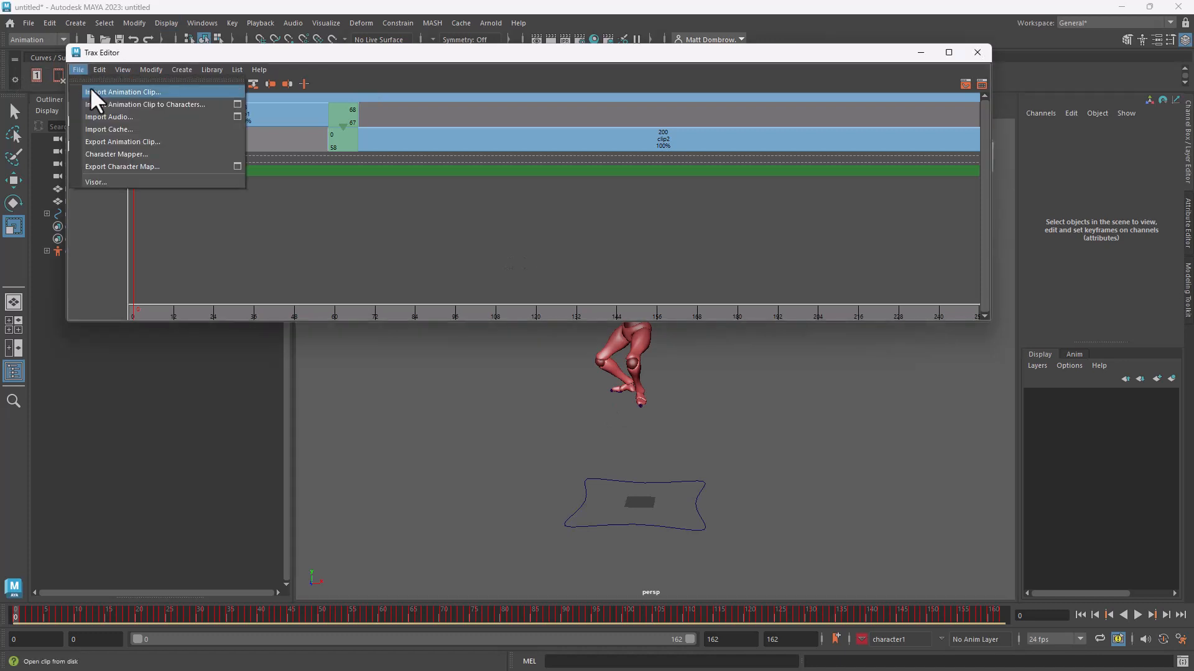
{"action": "left_click", "coordinate": [127, 92]}
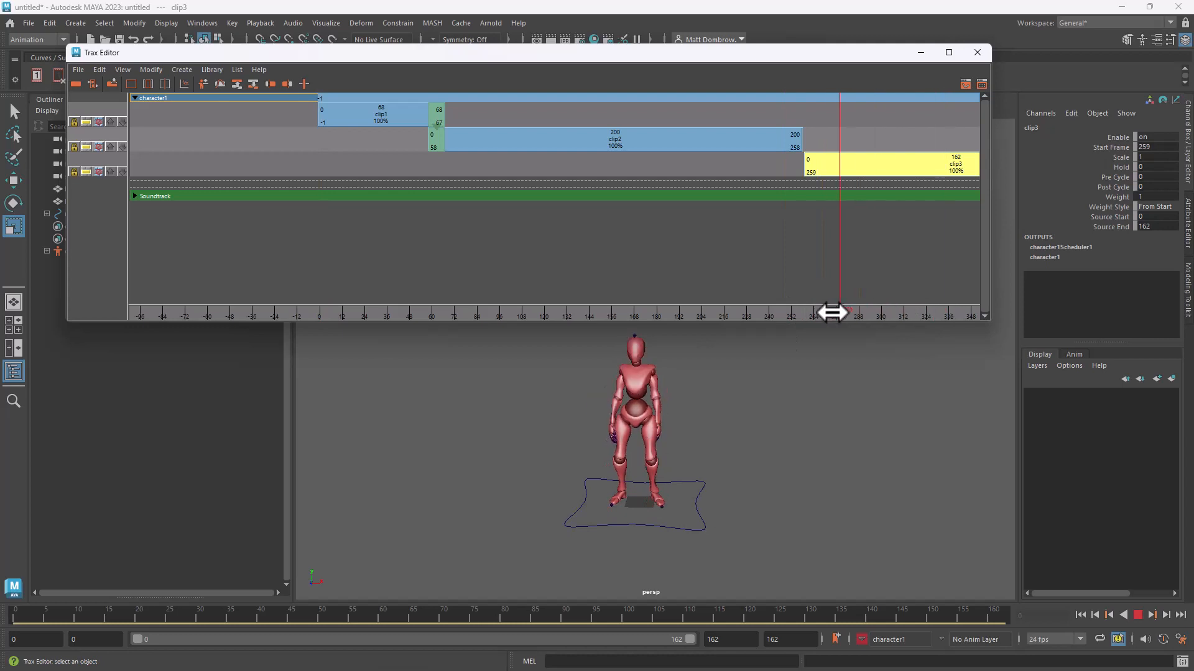
{"action": "left_click_drag", "start_coordinate": [832, 313], "coordinate": [413, 312]}
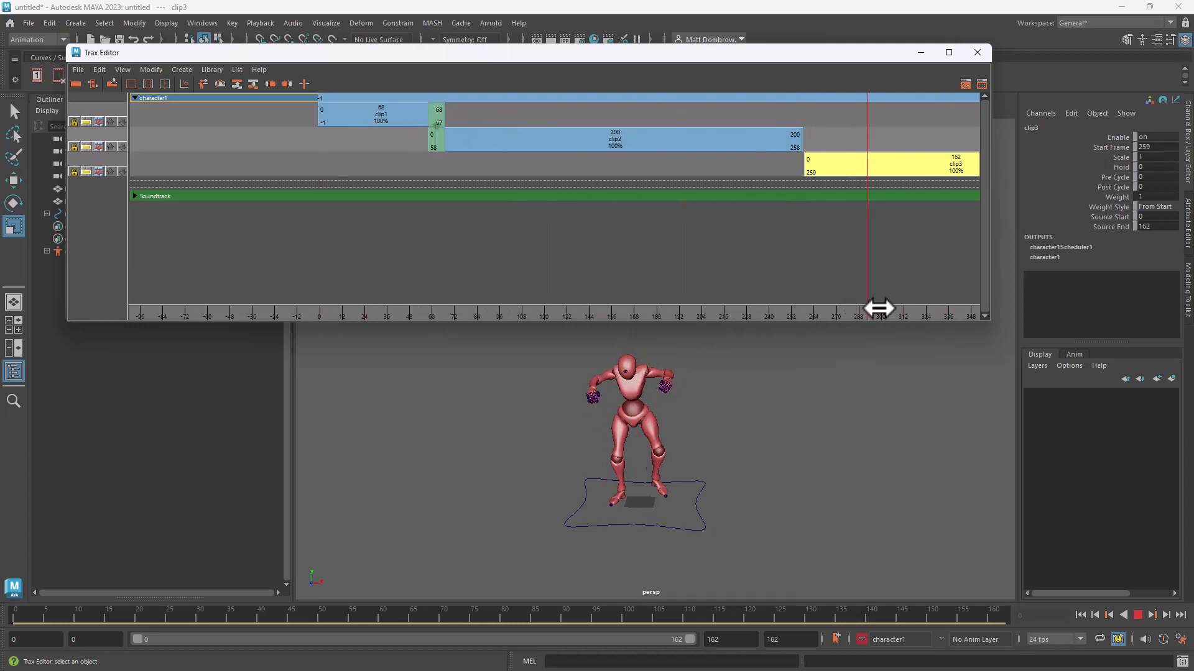
{"action": "left_click_drag", "start_coordinate": [879, 308], "coordinate": [358, 309]}
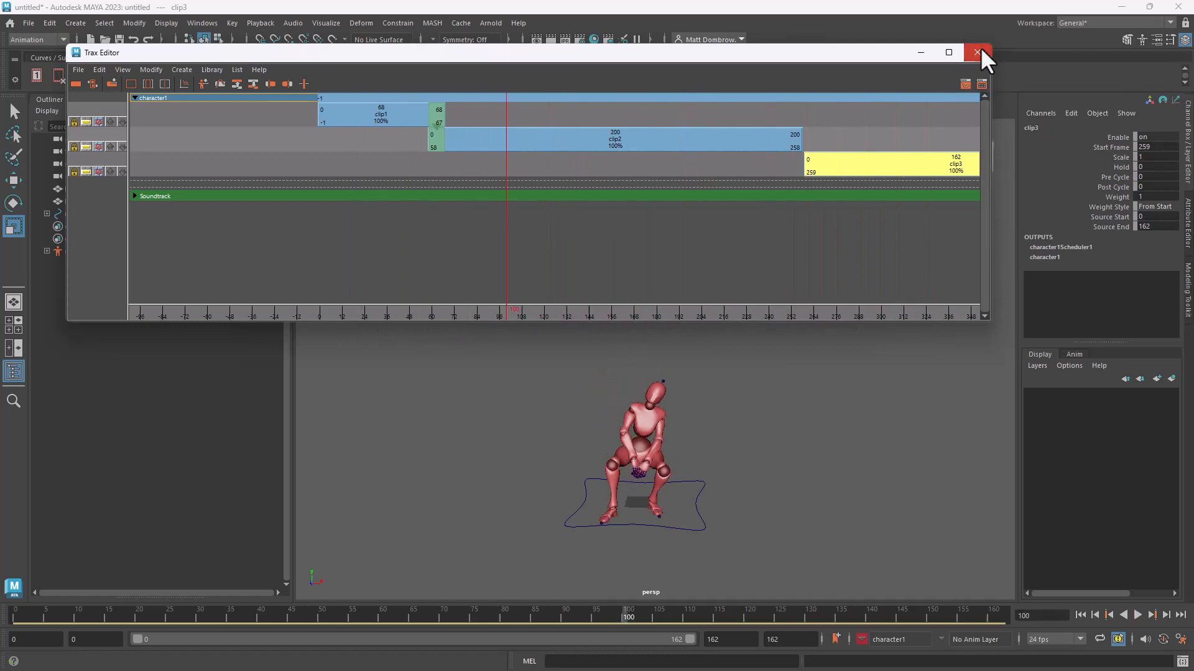
{"action": "left_click", "coordinate": [977, 52]}
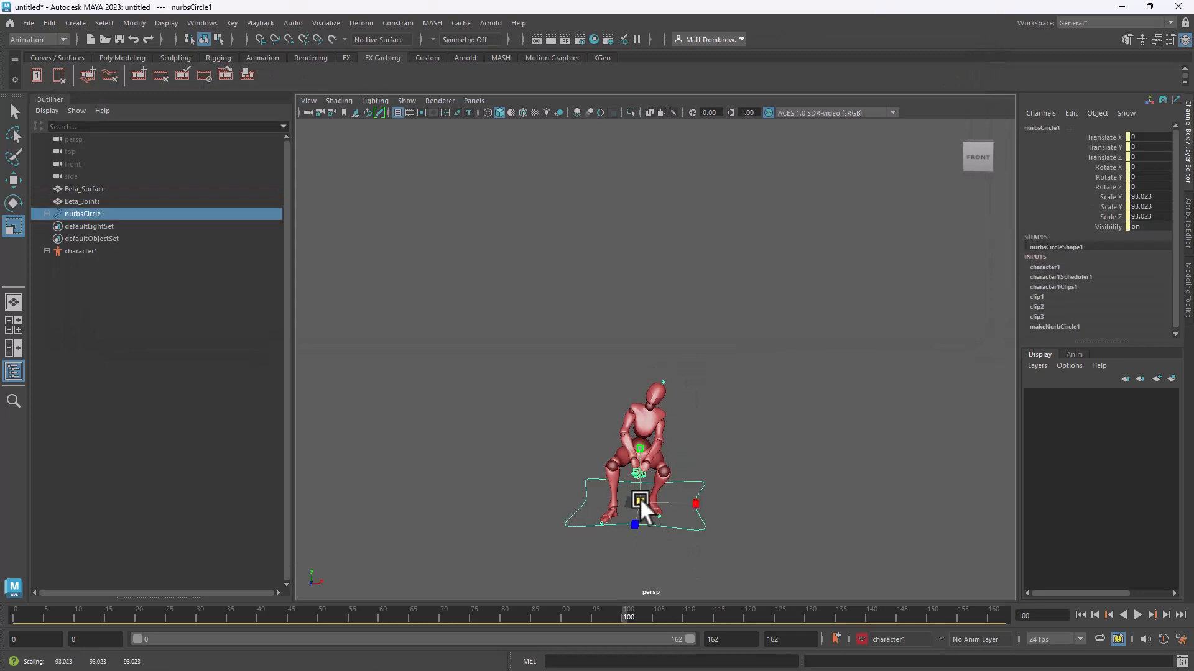
Scale nurbsCircle1 up to 135.651, test rotating and moving the robot, leaving it at the origin
{"action": "left_click_drag", "start_coordinate": [647, 506], "coordinate": [768, 508]}
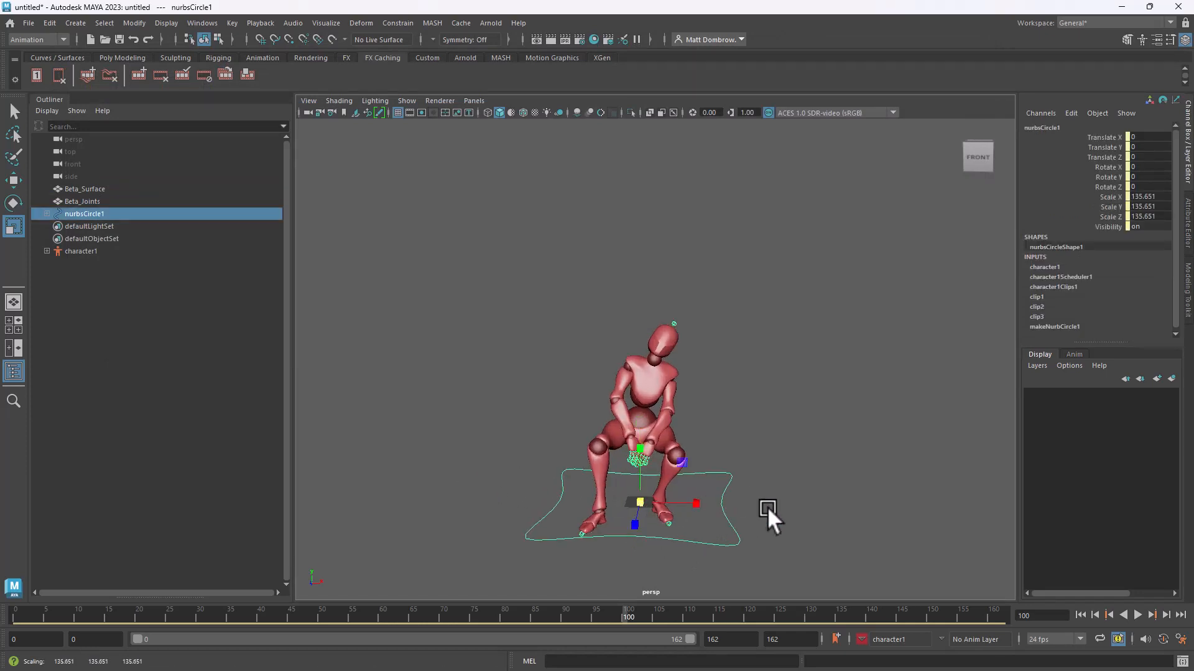
{"action": "left_click_drag", "start_coordinate": [767, 509], "coordinate": [595, 517]}
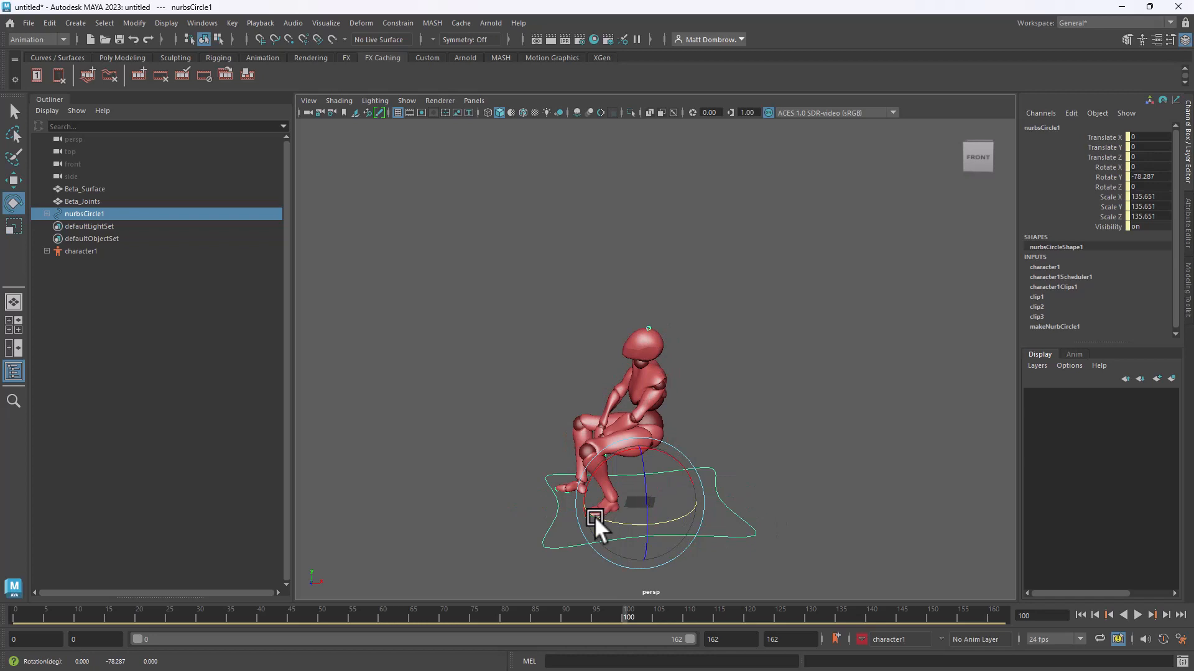
{"action": "left_click_drag", "start_coordinate": [596, 517], "coordinate": [419, 481]}
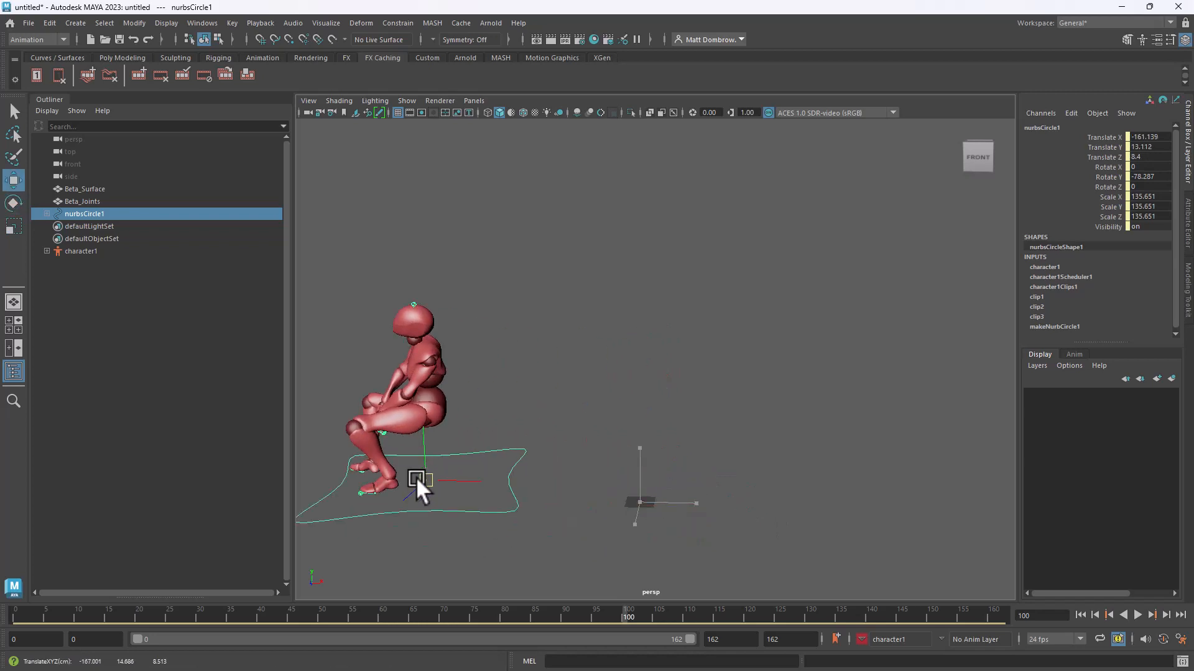
{"action": "left_click_drag", "start_coordinate": [419, 480], "coordinate": [617, 503]}
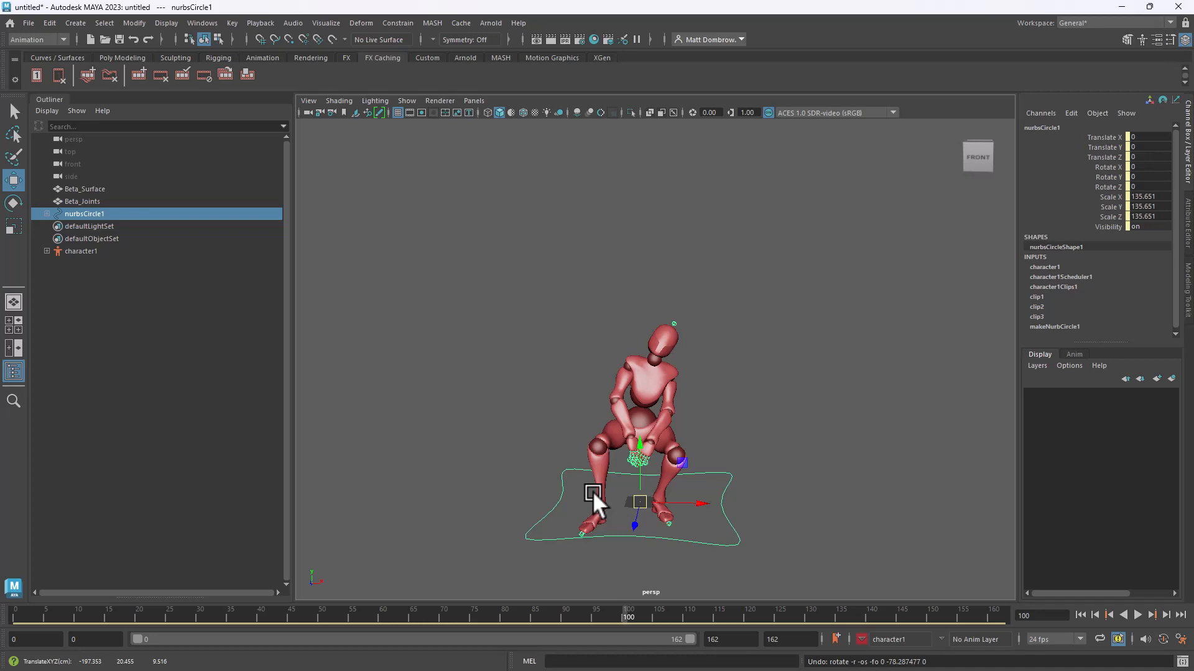
{"action": "mouse_move", "coordinate": [771, 560]}
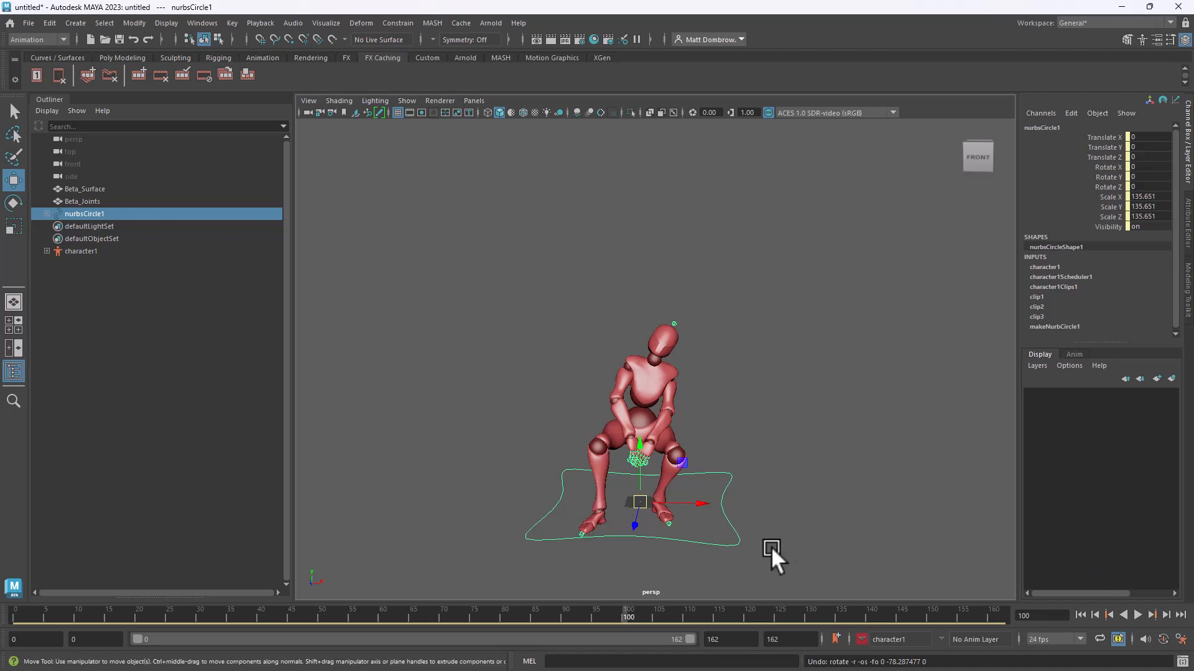
{"action": "mouse_move", "coordinate": [765, 564]}
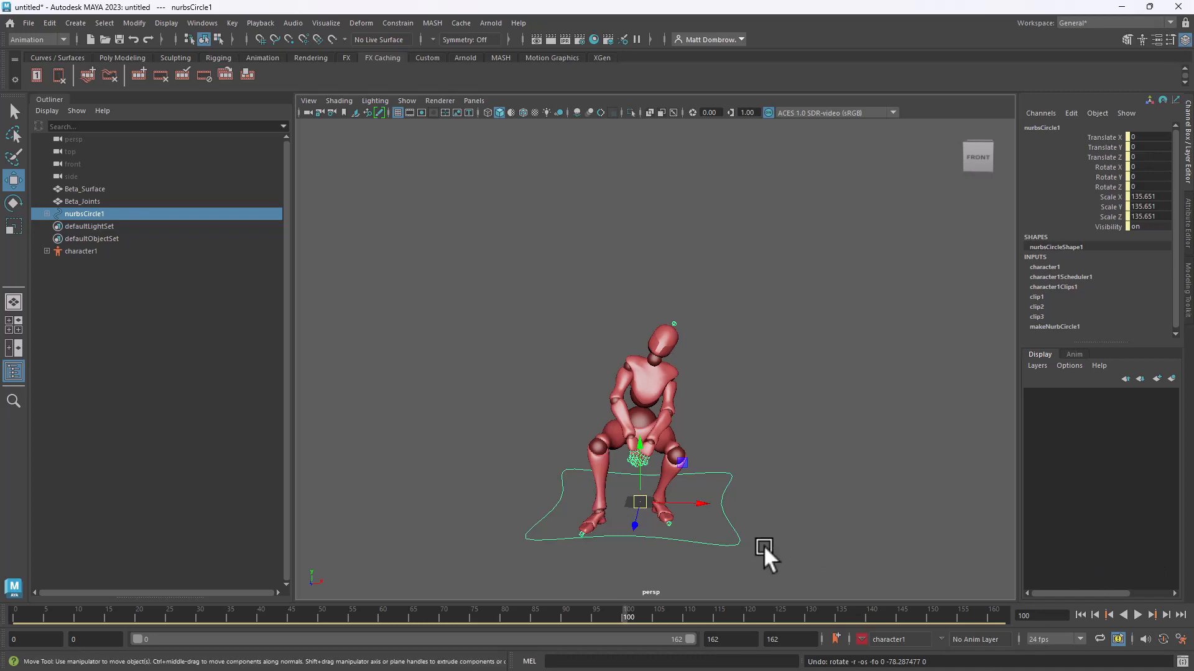